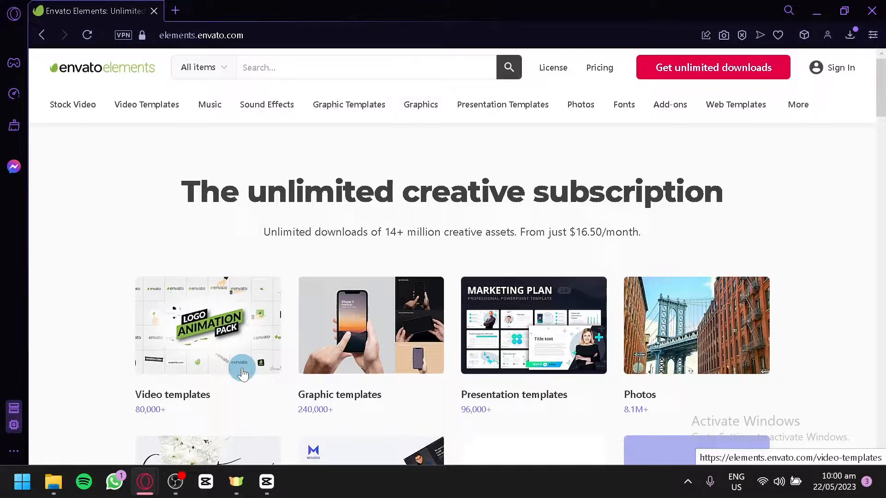
Scroll the home page, then go to the Envato account sign-in page.
{"action": "scroll", "scroll_direction": "down", "scroll_amount": 3}
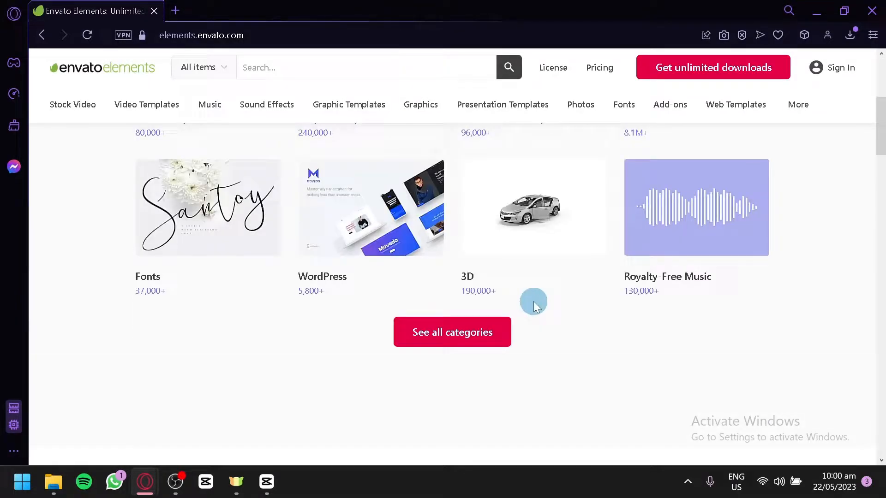
{"action": "scroll", "scroll_direction": "down", "scroll_amount": 3}
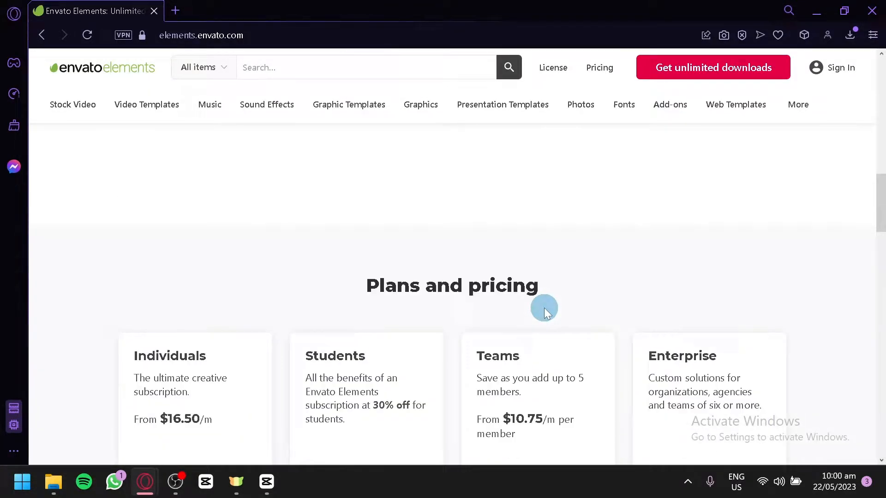
{"action": "scroll", "scroll_direction": "up", "scroll_amount": 3}
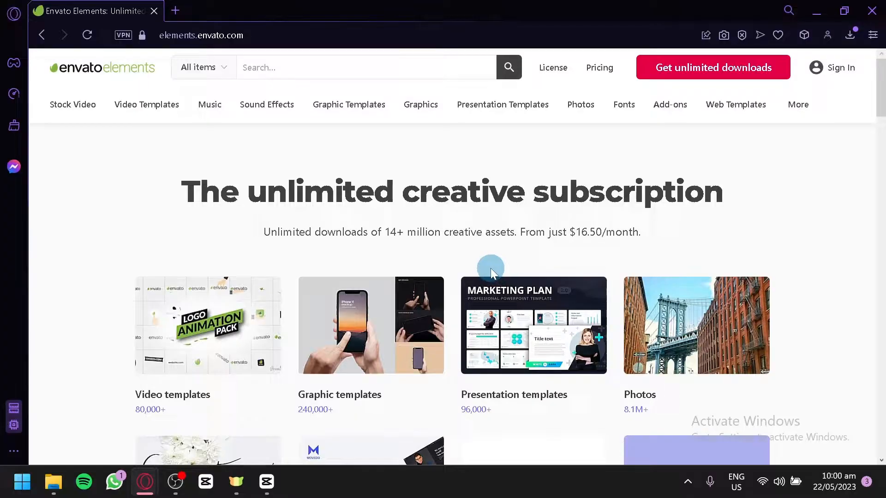
{"action": "mouse_move", "coordinate": [535, 247]}
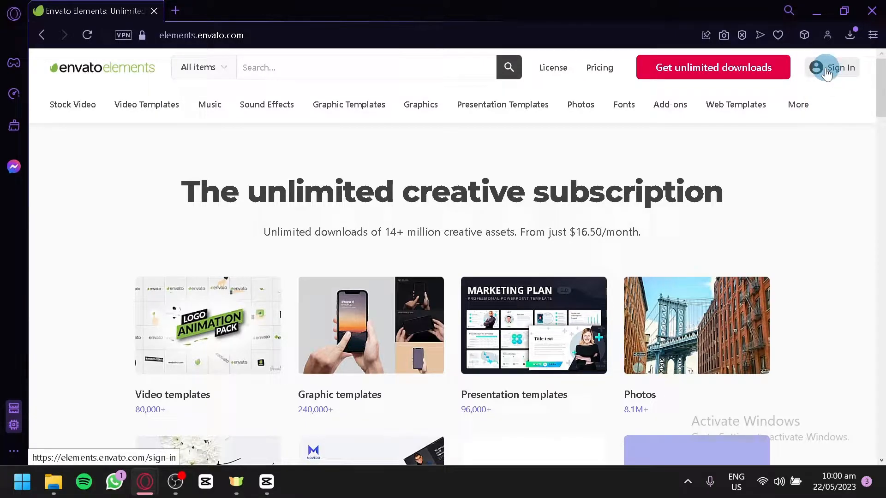
{"action": "left_click", "coordinate": [839, 68]}
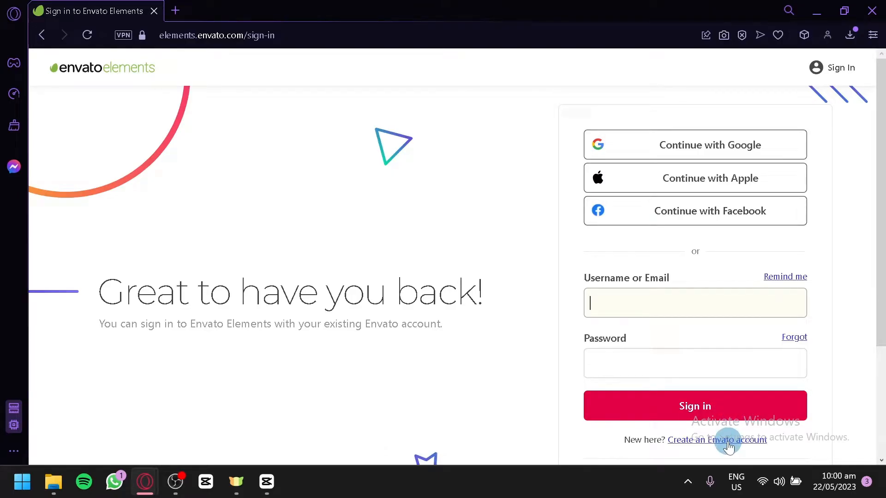
Switch to 'Create an Envato account' and look through the empty name, email and password form.
{"action": "left_click", "coordinate": [717, 440]}
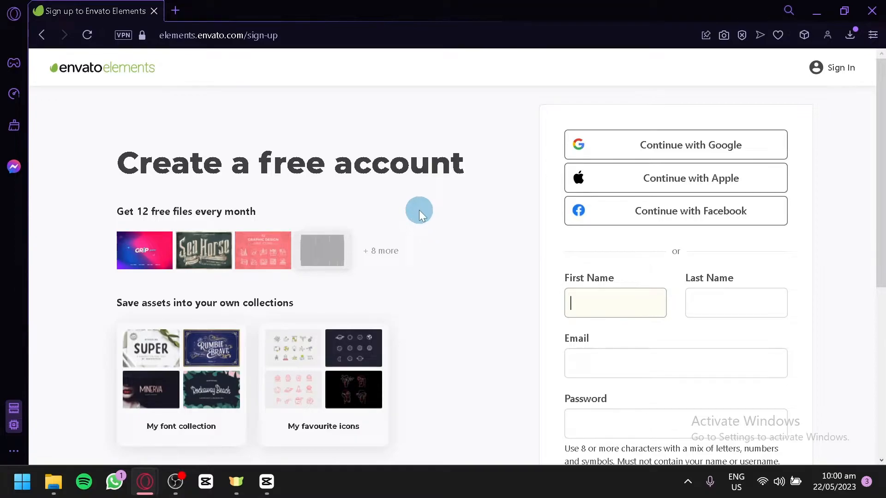
{"action": "mouse_move", "coordinate": [531, 121]}
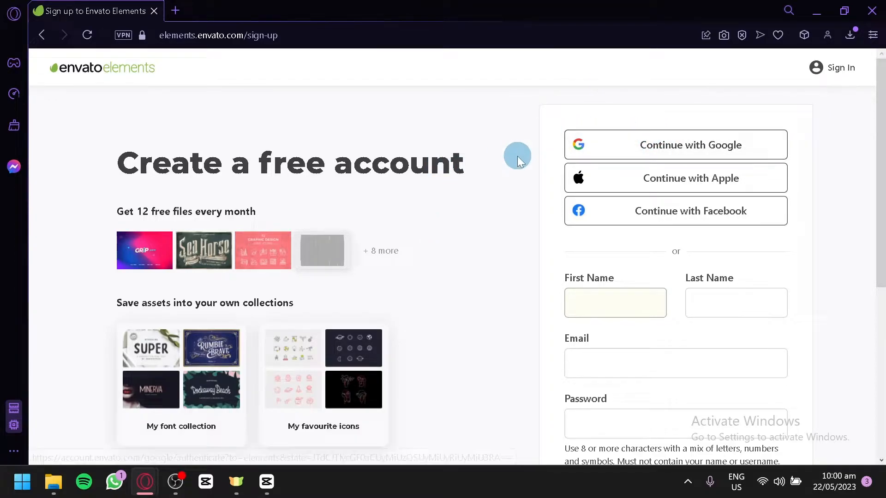
{"action": "scroll", "scroll_direction": "down", "scroll_amount": 3}
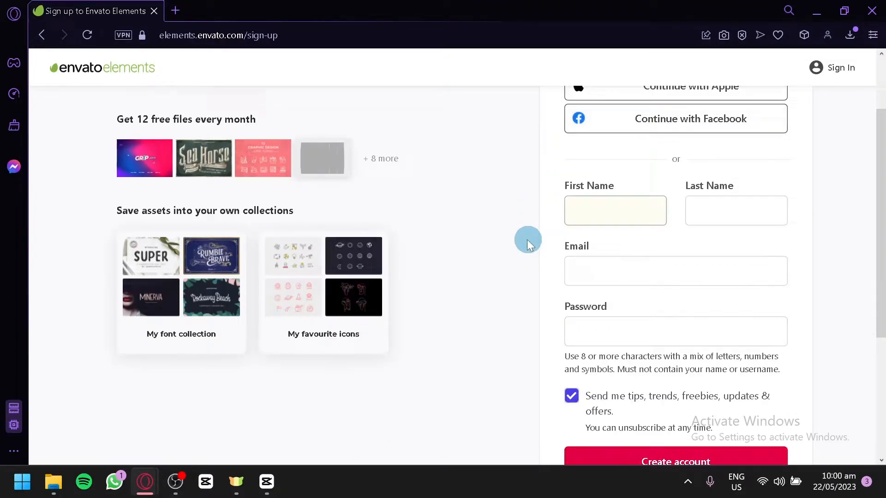
{"action": "mouse_move", "coordinate": [590, 172]}
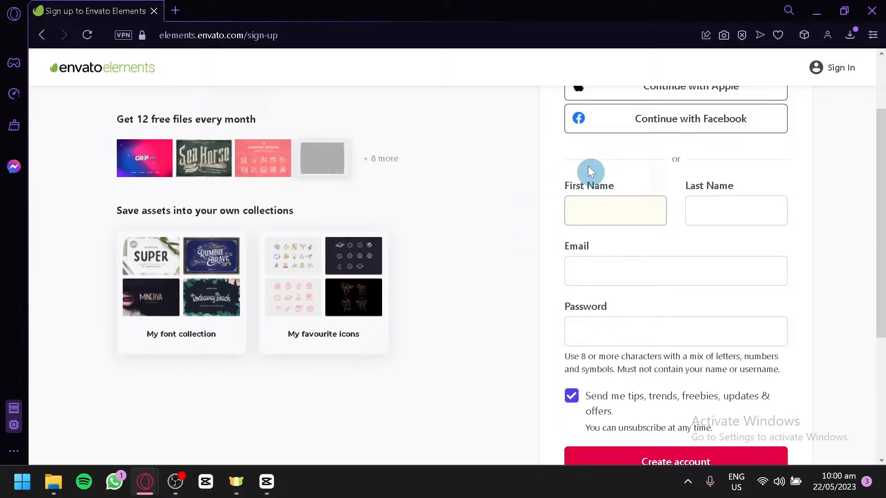
{"action": "mouse_move", "coordinate": [681, 262]}
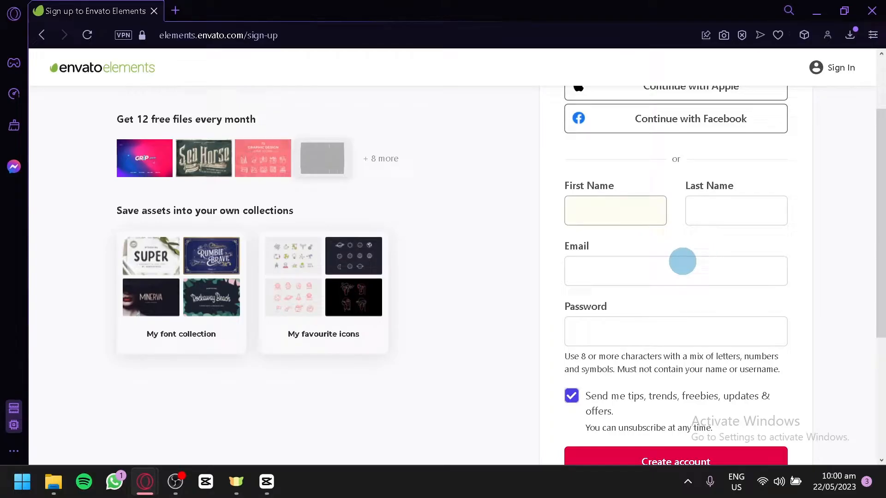
{"action": "scroll", "scroll_direction": "down", "scroll_amount": 3}
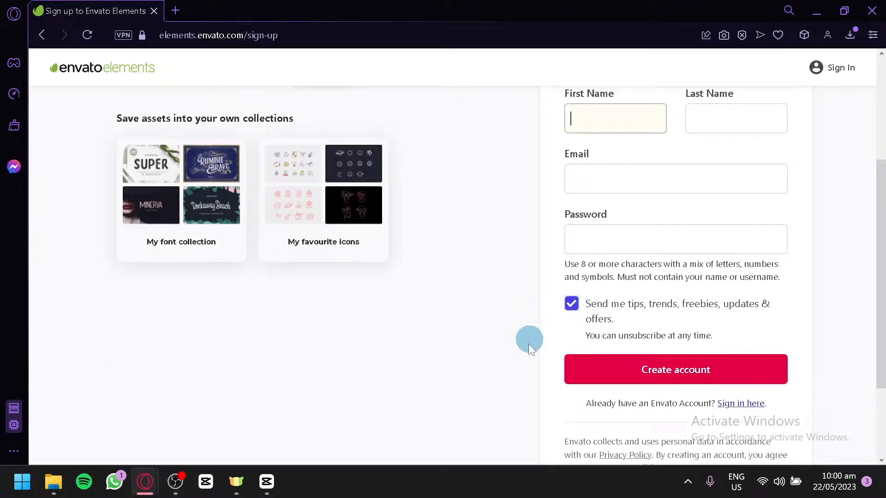
{"action": "mouse_move", "coordinate": [610, 357]}
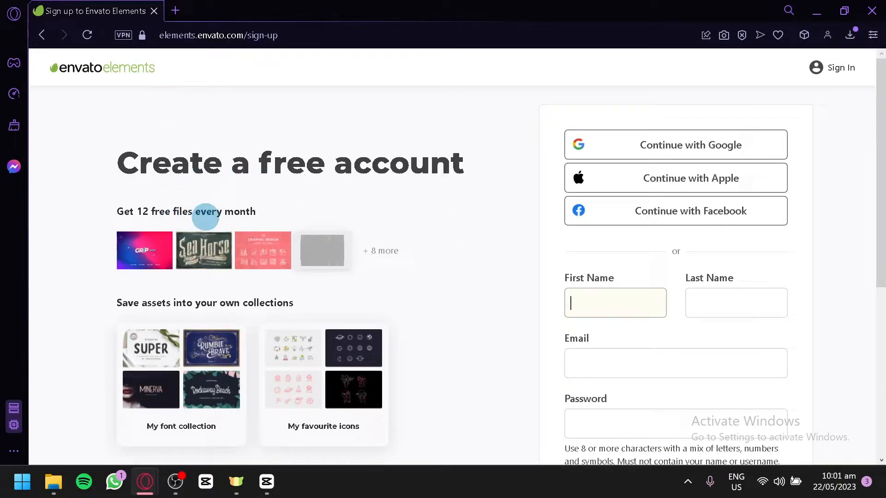
{"action": "mouse_move", "coordinate": [262, 264]}
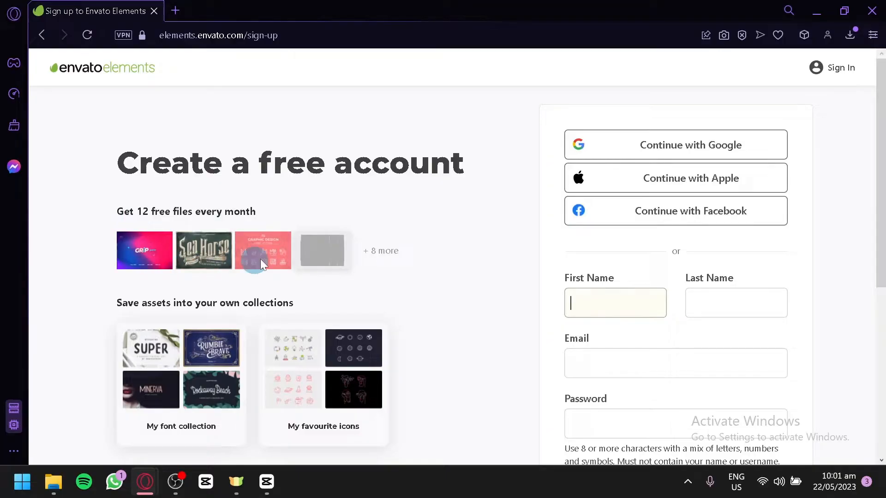
{"action": "scroll", "scroll_direction": "down", "scroll_amount": 3}
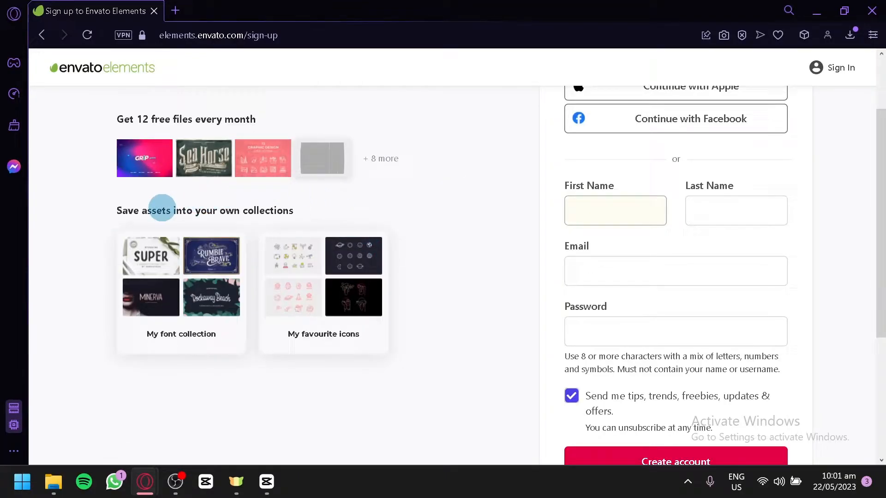
{"action": "mouse_move", "coordinate": [467, 285]}
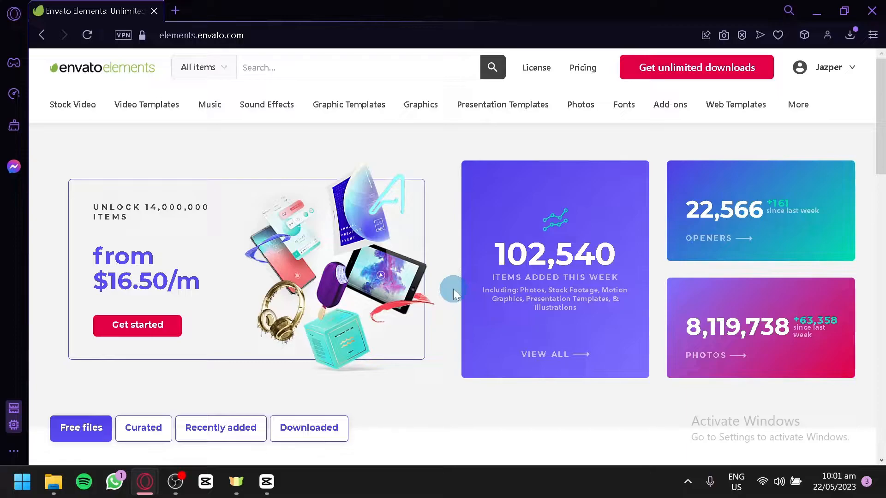
{"action": "scroll", "scroll_direction": "down", "scroll_amount": 3}
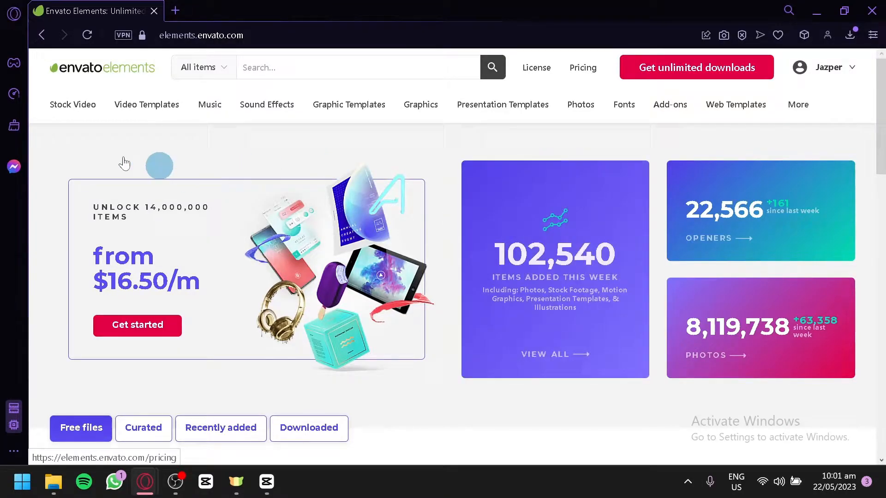
{"action": "mouse_move", "coordinate": [116, 138]}
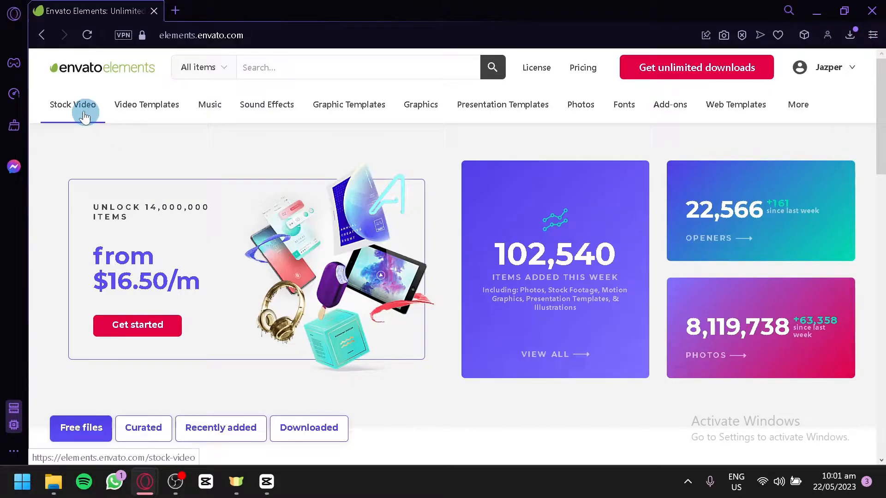
Open the Stock Video dropdown in the top category bar.
{"action": "left_click", "coordinate": [72, 105]}
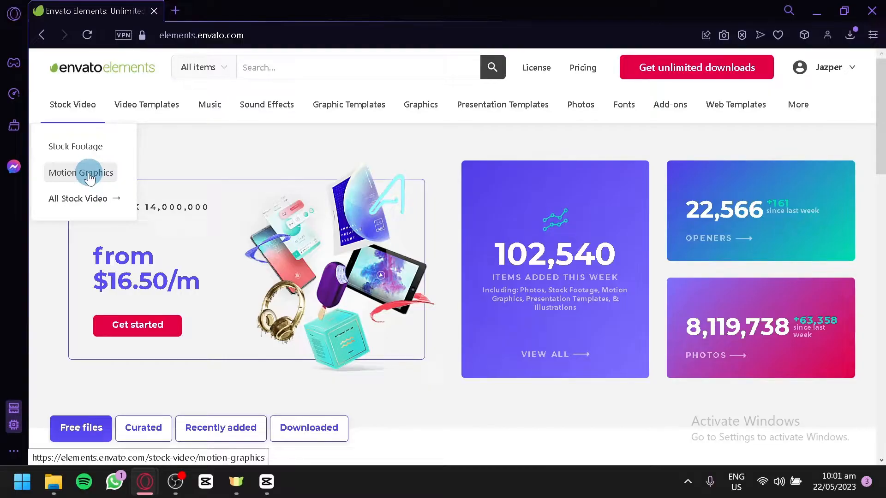
{"action": "mouse_move", "coordinate": [112, 175]}
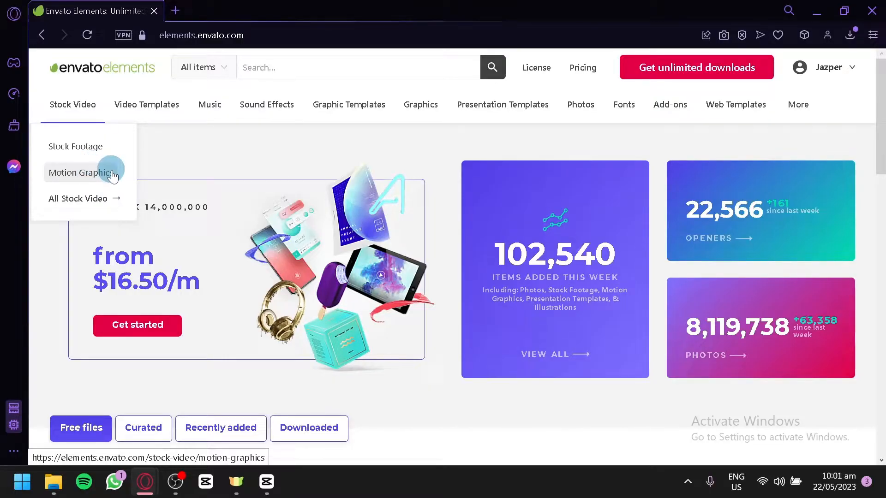
{"action": "mouse_move", "coordinate": [85, 203]}
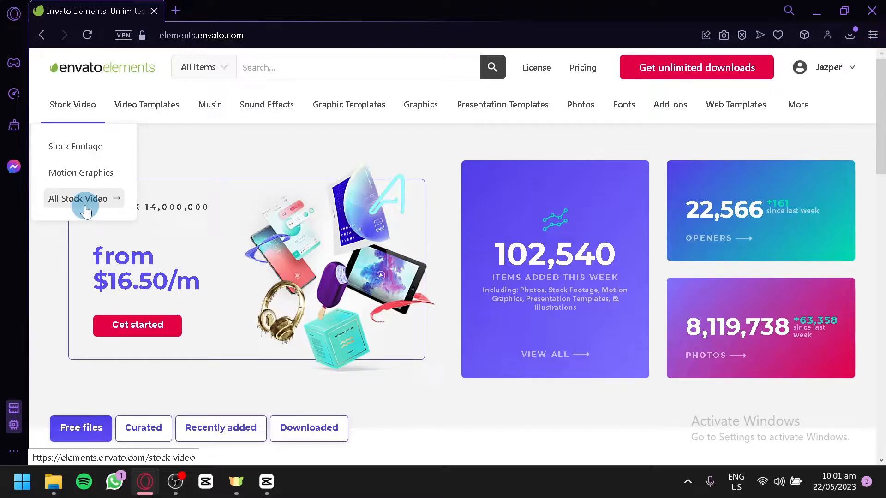
{"action": "mouse_move", "coordinate": [5, 280]}
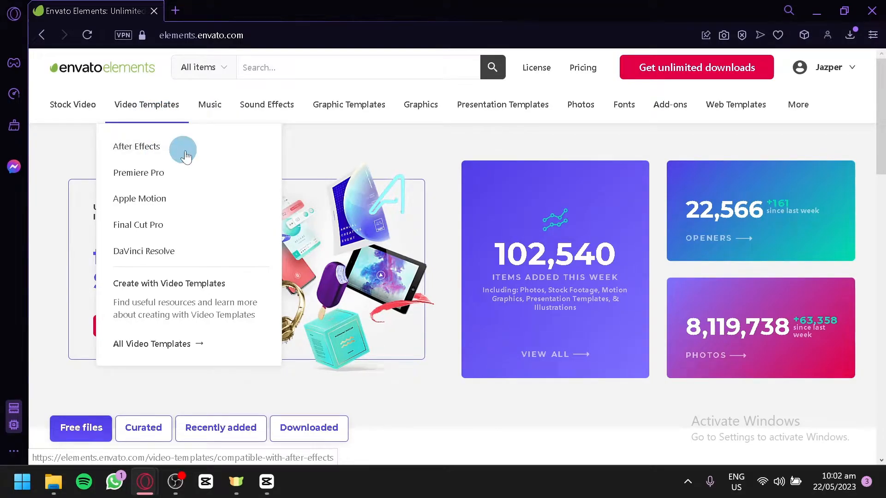
{"action": "mouse_move", "coordinate": [139, 198]}
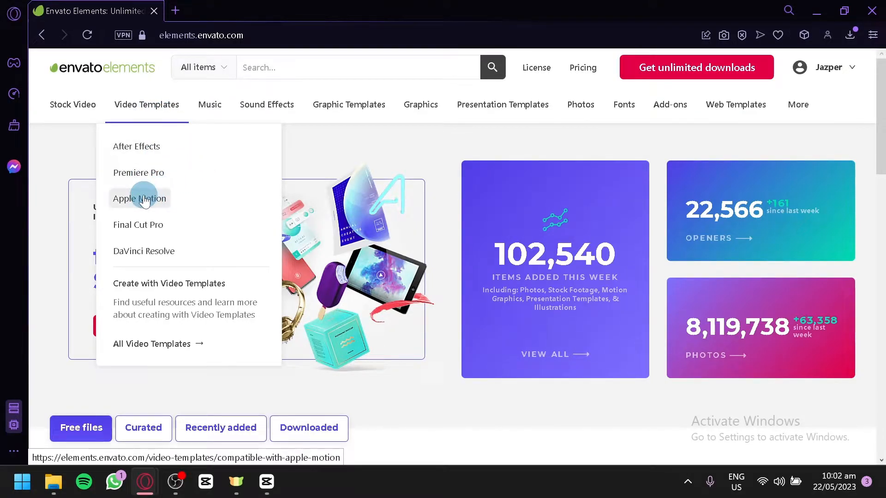
{"action": "mouse_move", "coordinate": [141, 224]}
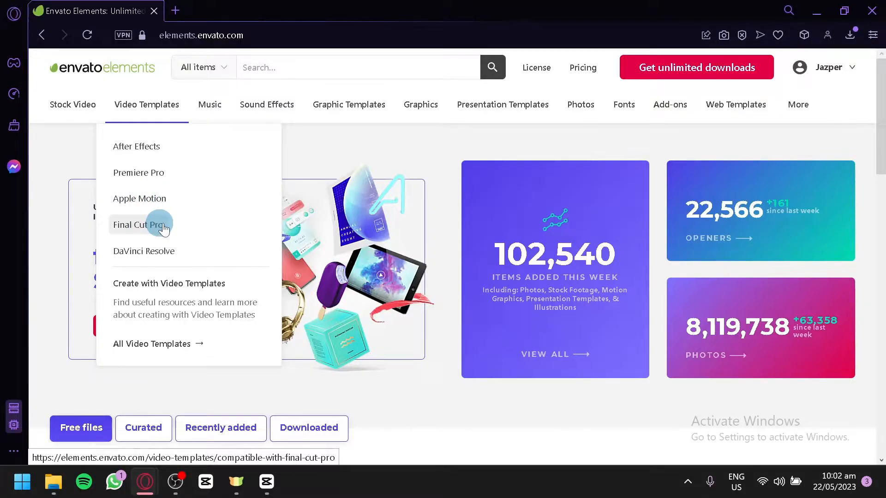
{"action": "mouse_move", "coordinate": [155, 264]}
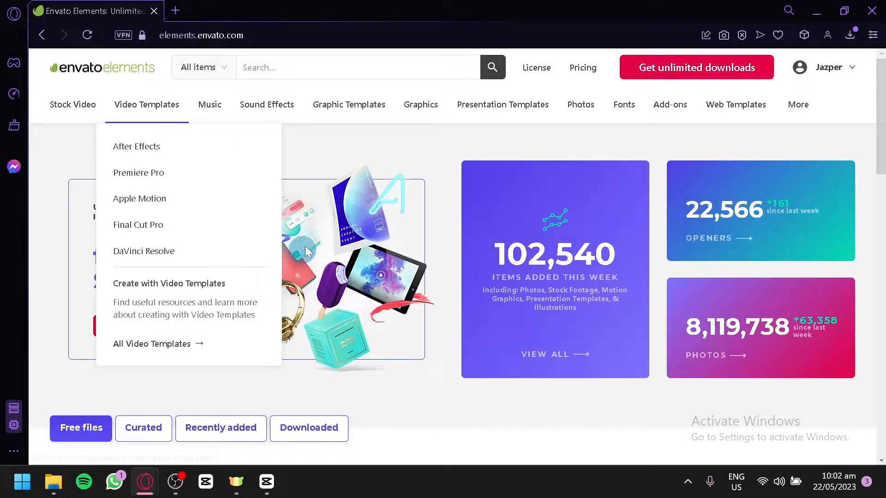
{"action": "mouse_move", "coordinate": [209, 105]}
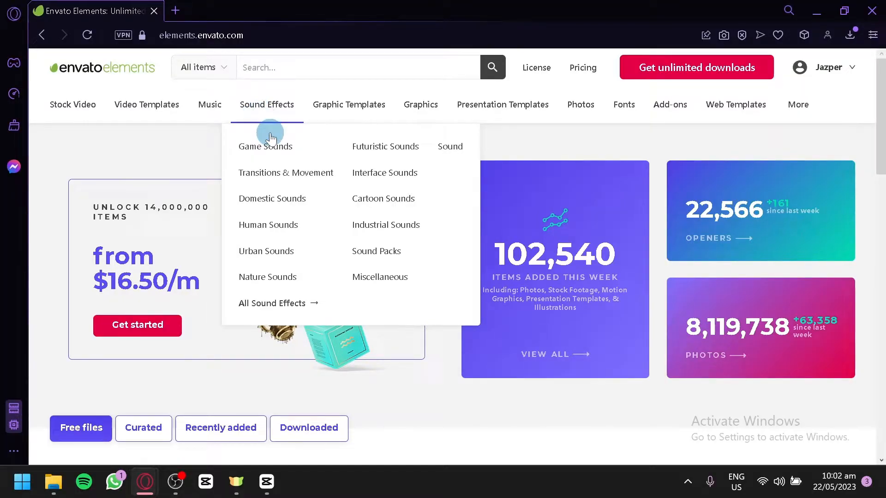
{"action": "mouse_move", "coordinate": [460, 136]}
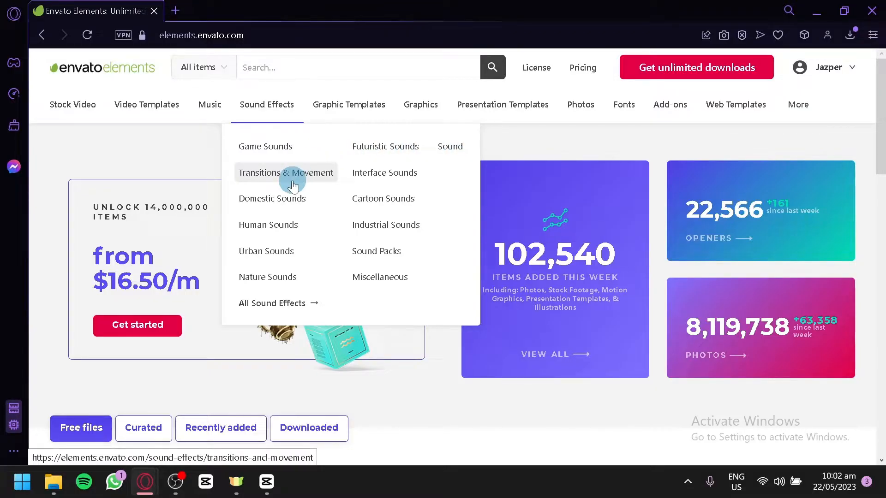
{"action": "mouse_move", "coordinate": [385, 172]}
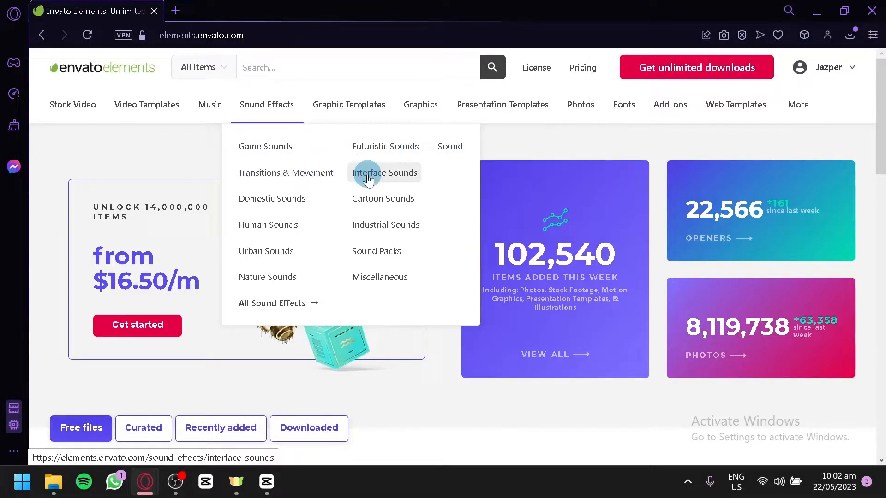
{"action": "mouse_move", "coordinate": [398, 214]}
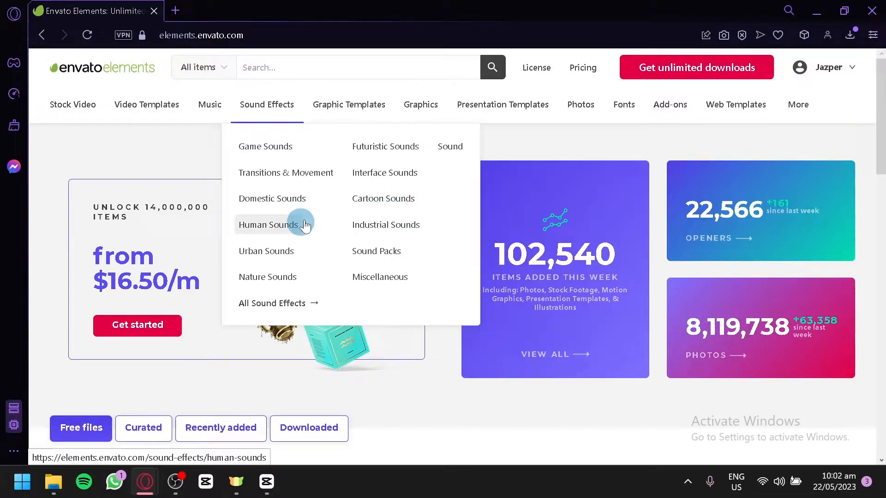
{"action": "mouse_move", "coordinate": [385, 224]}
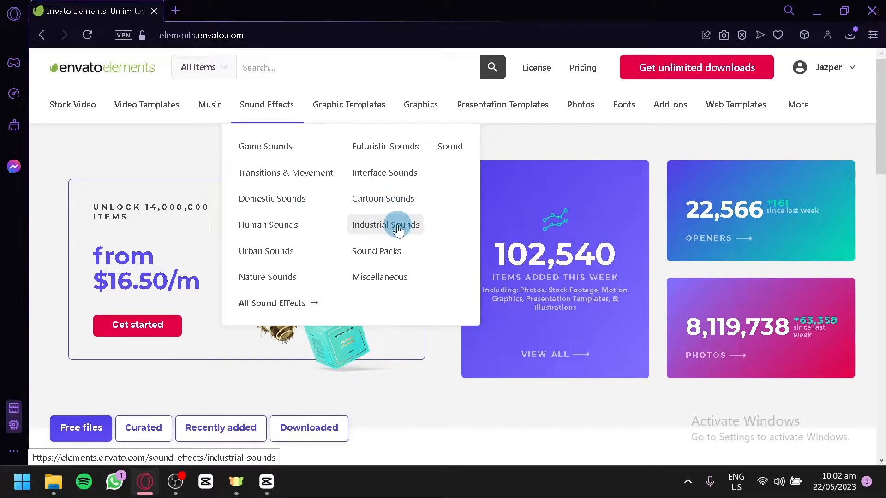
{"action": "mouse_move", "coordinate": [379, 276]}
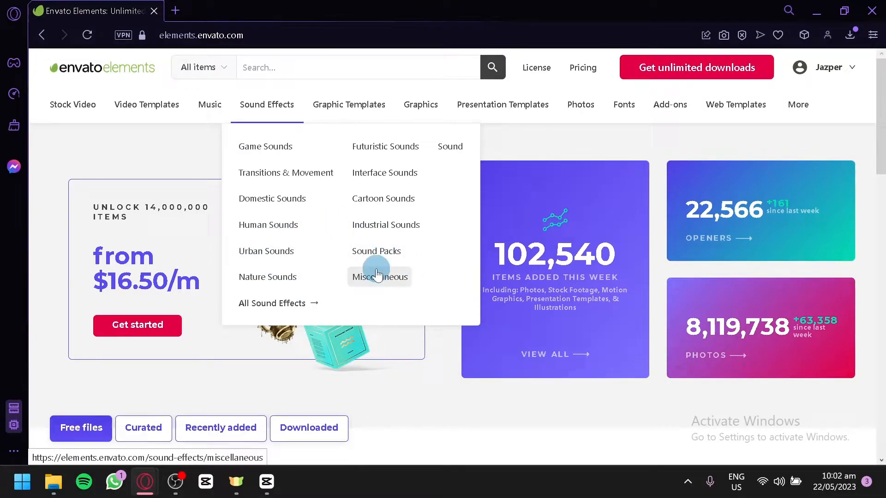
{"action": "mouse_move", "coordinate": [302, 251]}
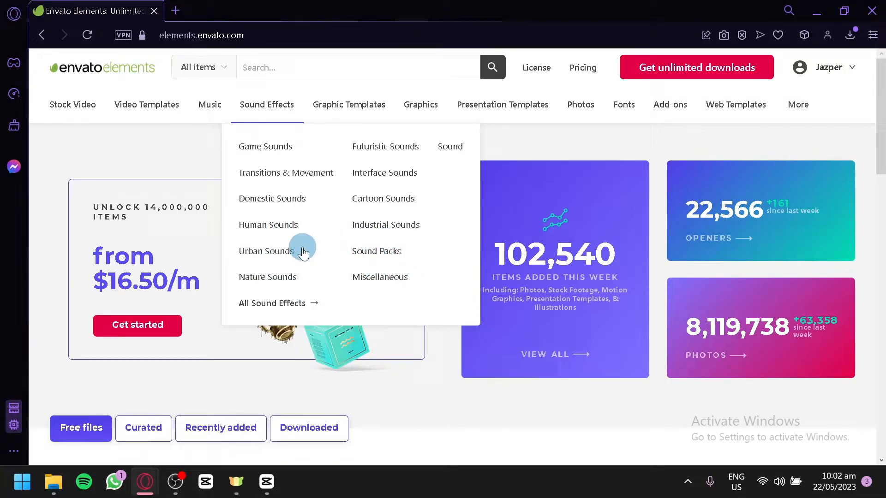
{"action": "mouse_move", "coordinate": [285, 322]}
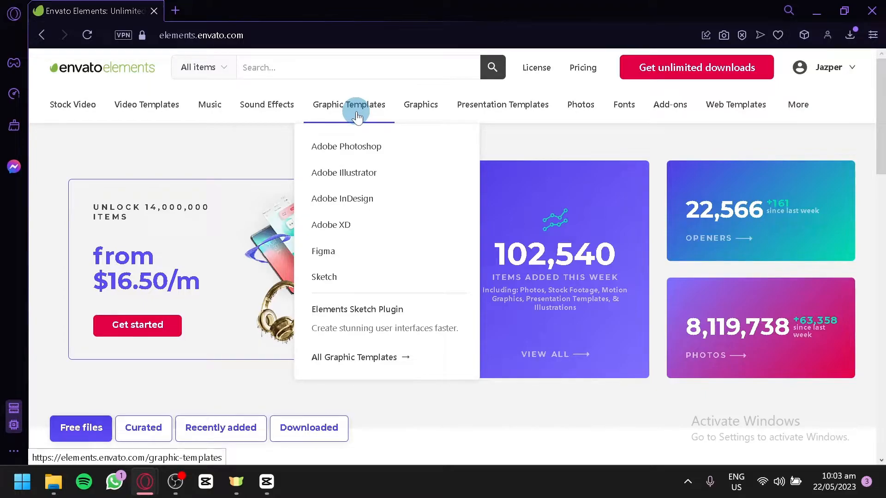
{"action": "mouse_move", "coordinate": [343, 172]}
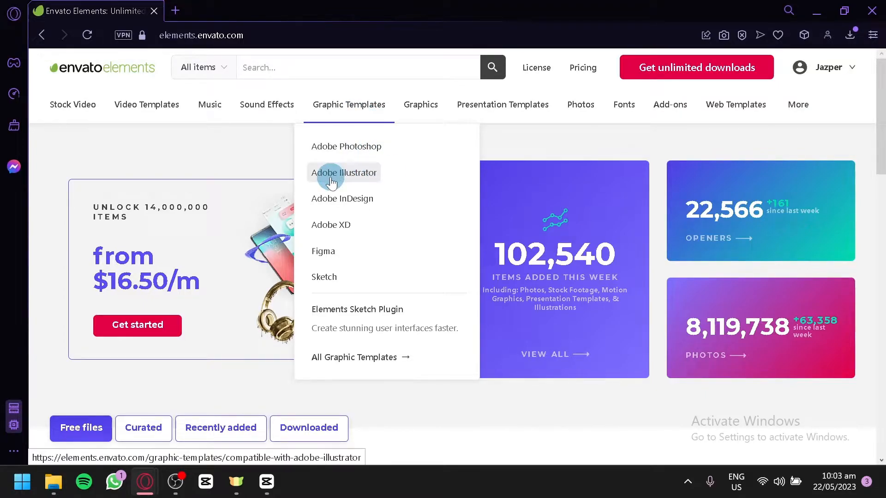
{"action": "mouse_move", "coordinate": [399, 191]}
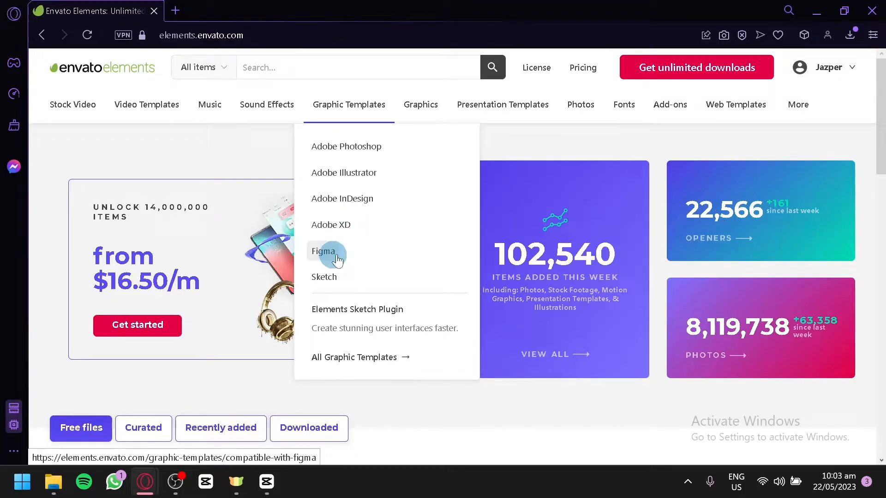
{"action": "mouse_move", "coordinate": [323, 277]}
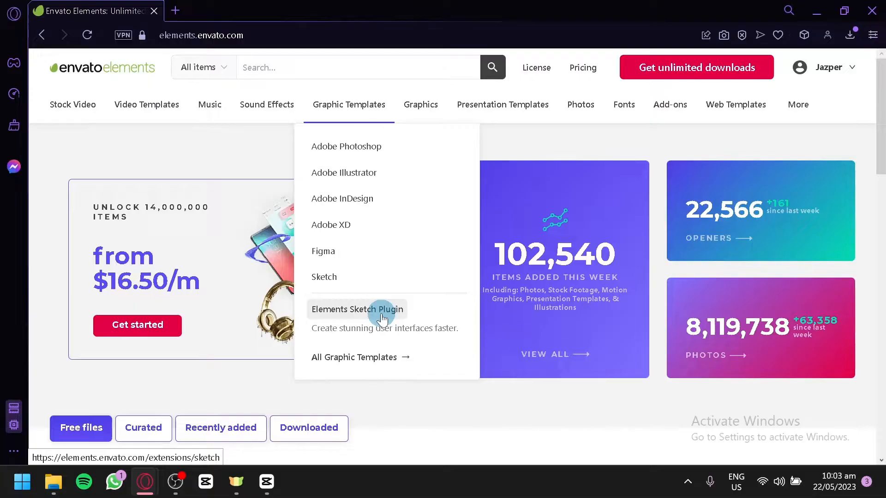
{"action": "left_click", "coordinate": [383, 309]}
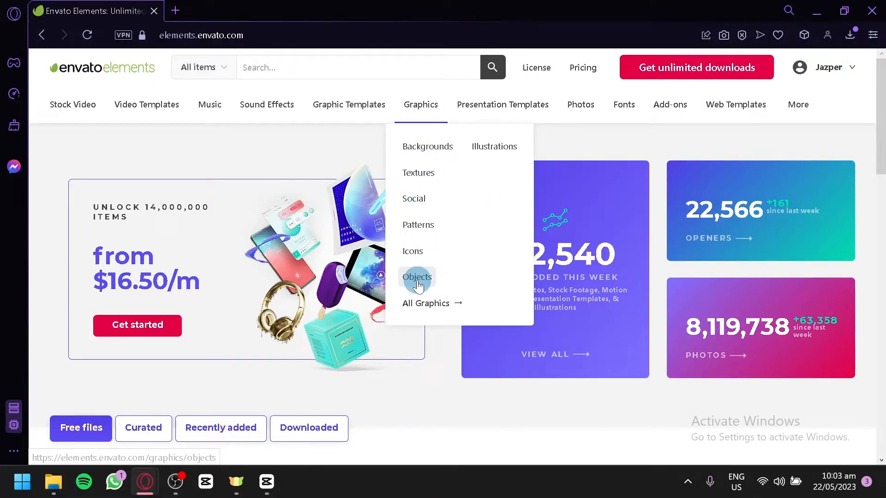
{"action": "mouse_move", "coordinate": [501, 105]}
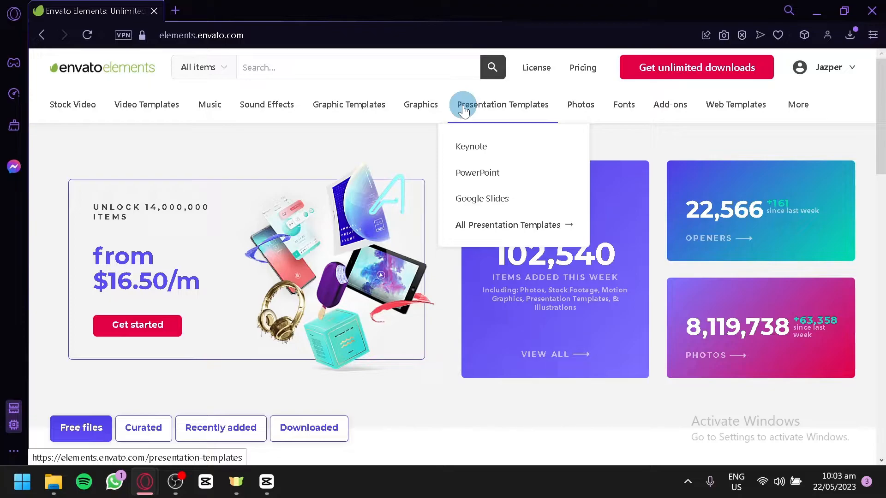
{"action": "mouse_move", "coordinate": [497, 195]}
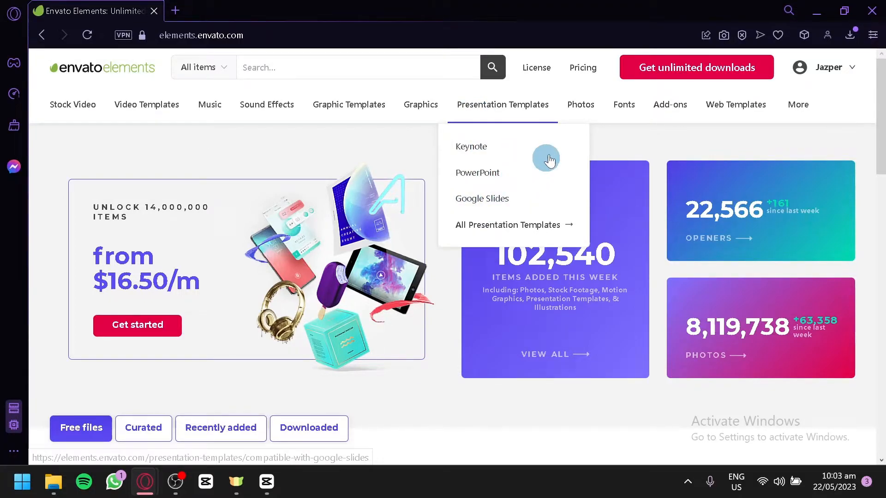
{"action": "mouse_move", "coordinate": [580, 105]}
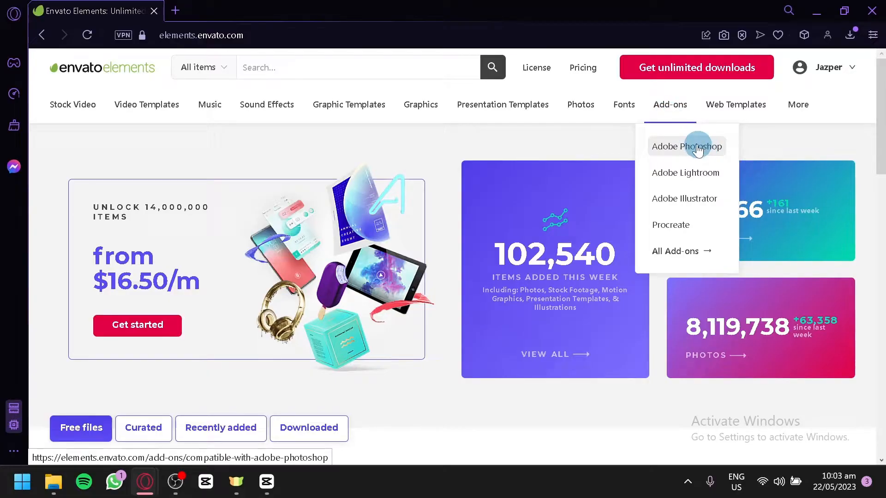
{"action": "mouse_move", "coordinate": [666, 191]}
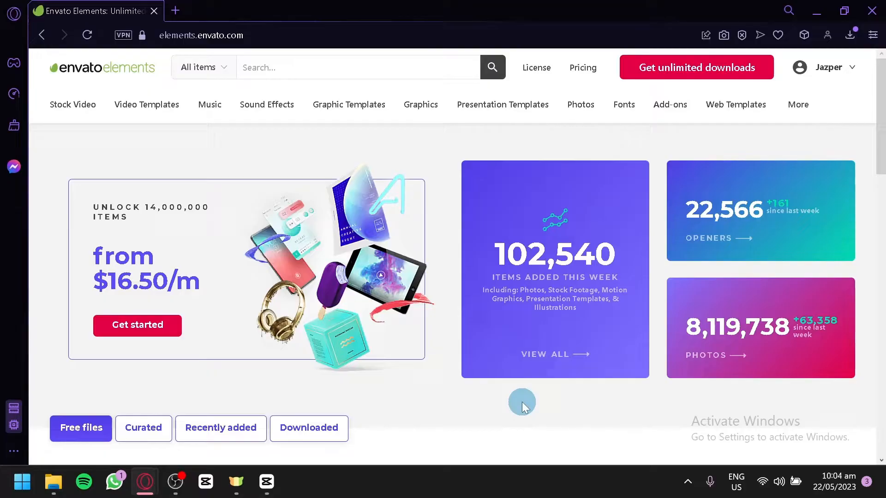
Scroll to the Free files section and open the Picture Art Mockup [Vol 1] card.
{"action": "scroll", "scroll_direction": "down", "scroll_amount": 3}
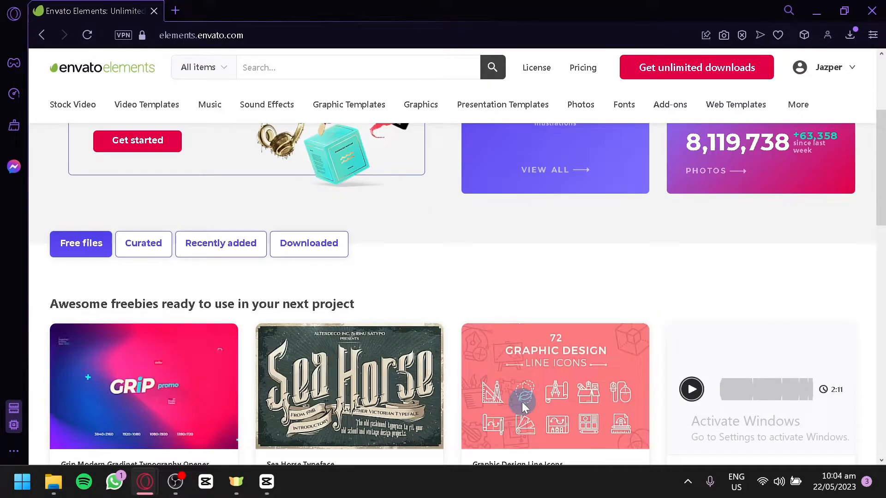
{"action": "scroll", "scroll_direction": "down", "scroll_amount": 3}
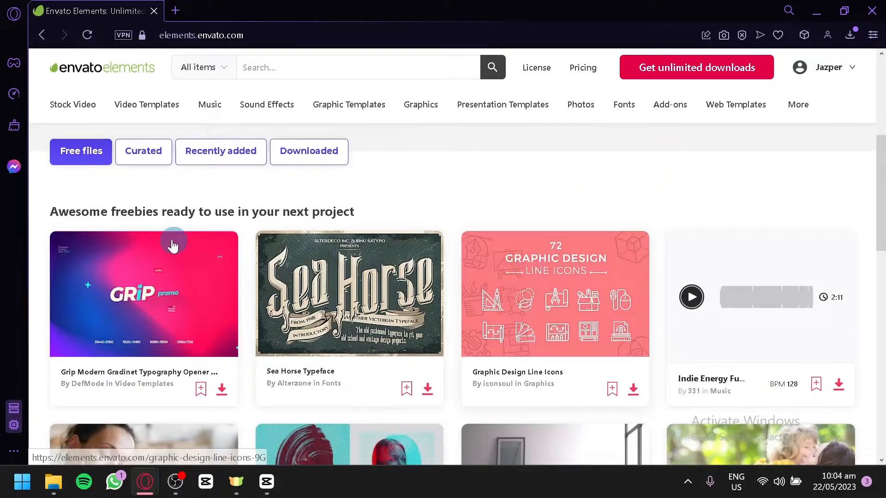
{"action": "mouse_move", "coordinate": [189, 226]}
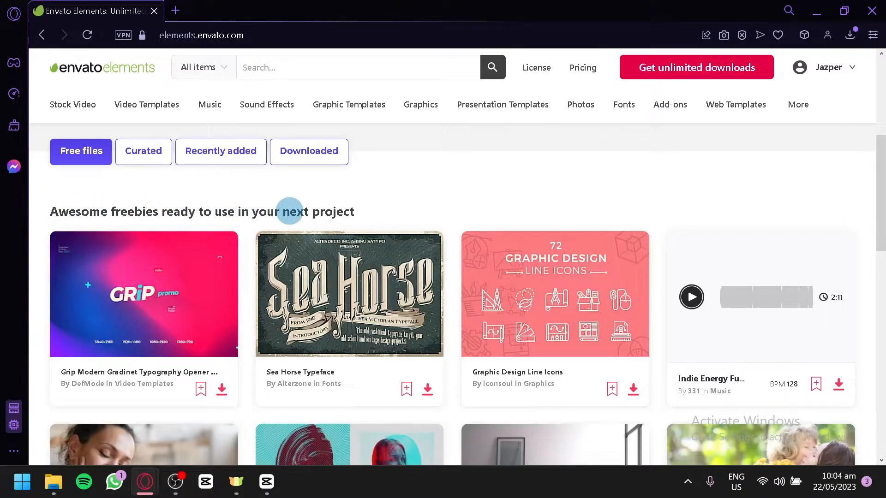
{"action": "scroll", "scroll_direction": "down", "scroll_amount": 3}
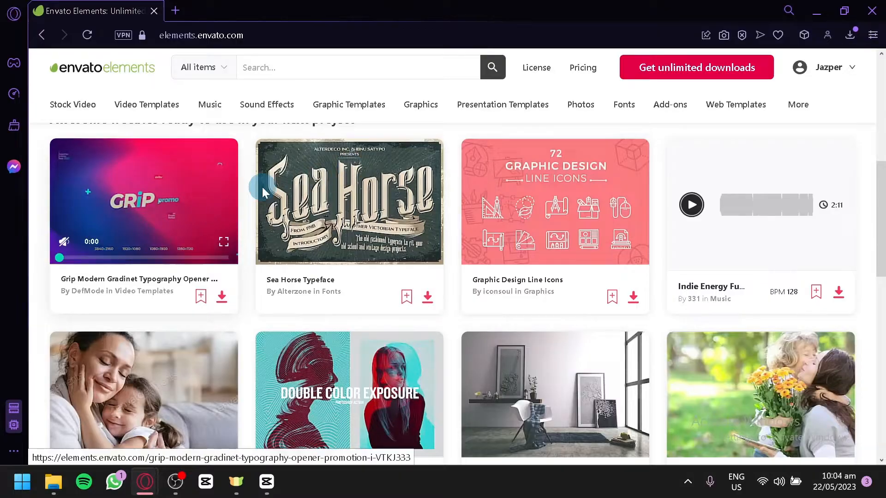
{"action": "scroll", "scroll_direction": "down", "scroll_amount": 3}
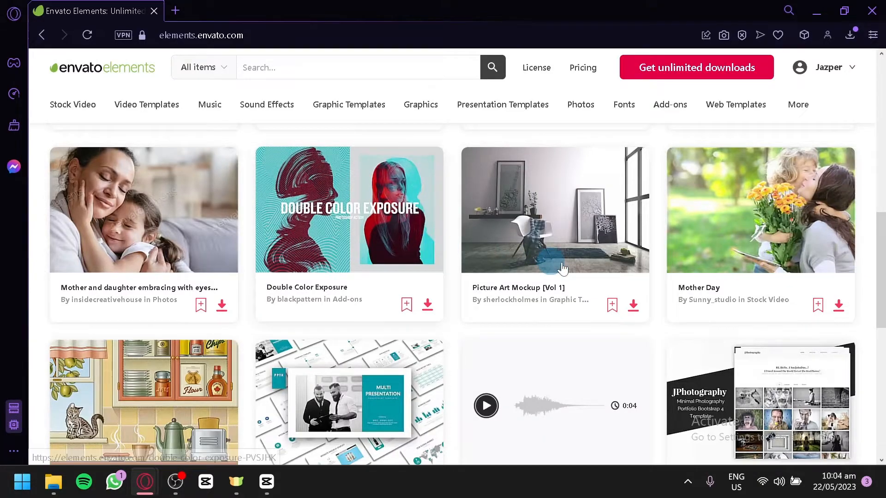
{"action": "left_click", "coordinate": [554, 210]}
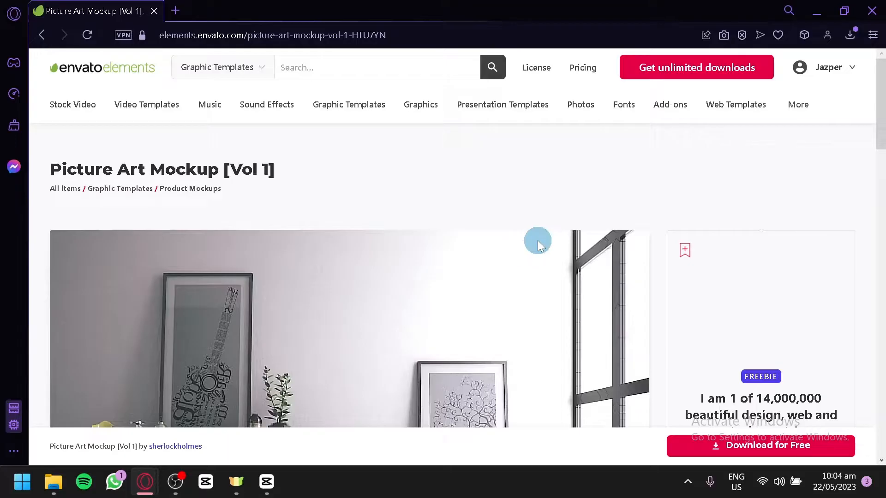
{"action": "mouse_move", "coordinate": [120, 188]}
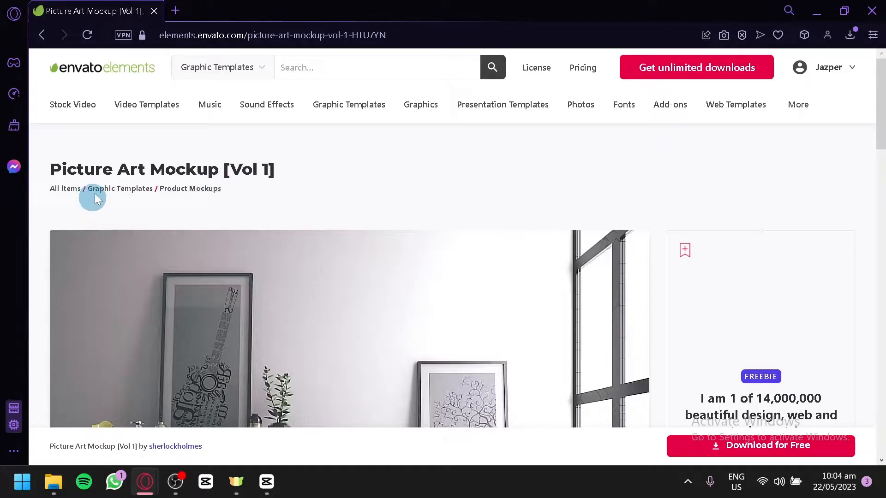
Scroll through the mockup's description, file details, tags and similar templates.
{"action": "scroll", "scroll_direction": "down", "scroll_amount": 3}
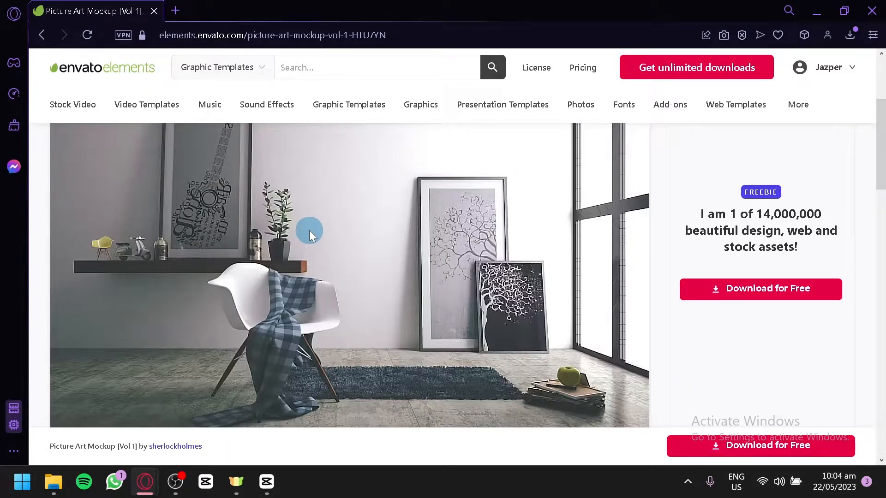
{"action": "scroll", "scroll_direction": "down", "scroll_amount": 3}
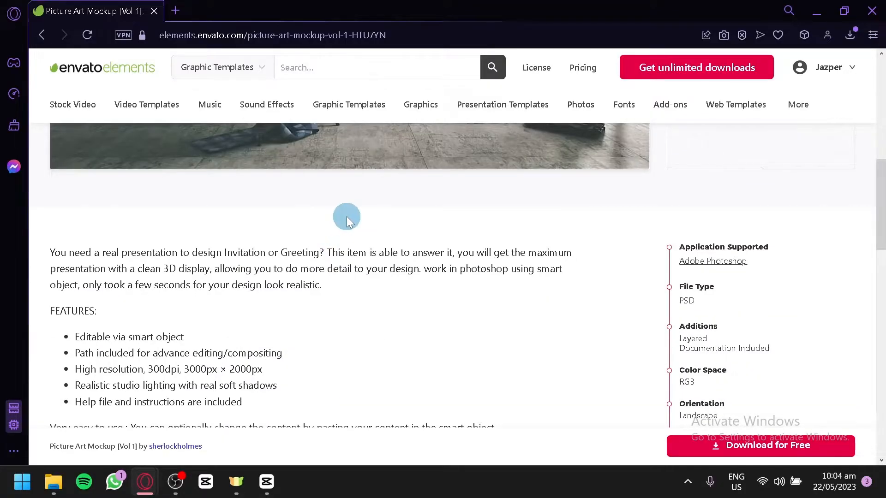
{"action": "scroll", "scroll_direction": "down", "scroll_amount": 3}
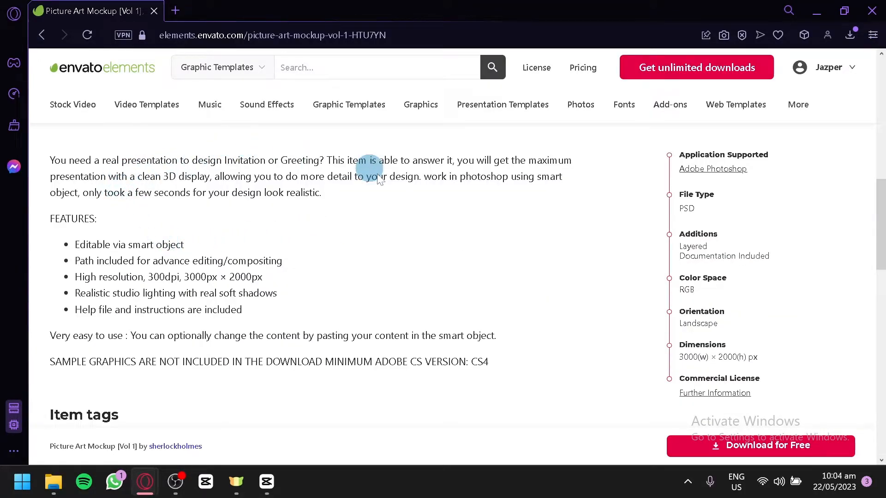
{"action": "scroll", "scroll_direction": "down", "scroll_amount": 3}
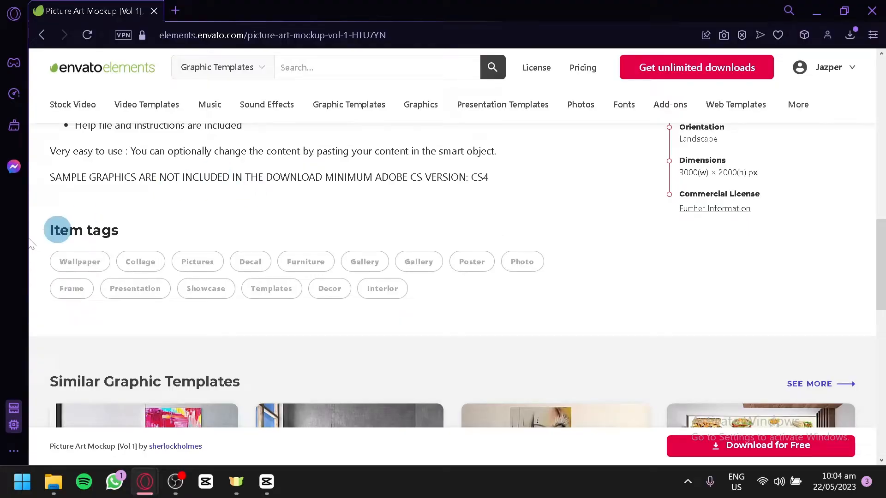
{"action": "scroll", "scroll_direction": "down", "scroll_amount": 3}
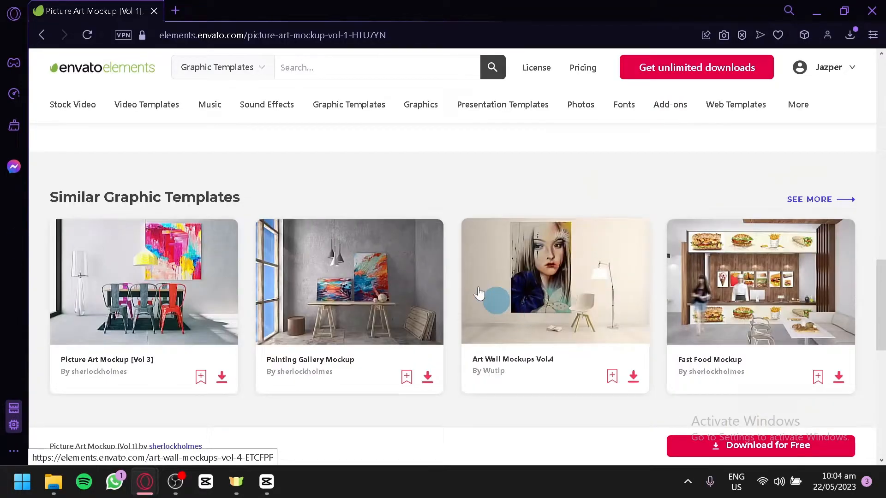
{"action": "mouse_move", "coordinate": [492, 246]}
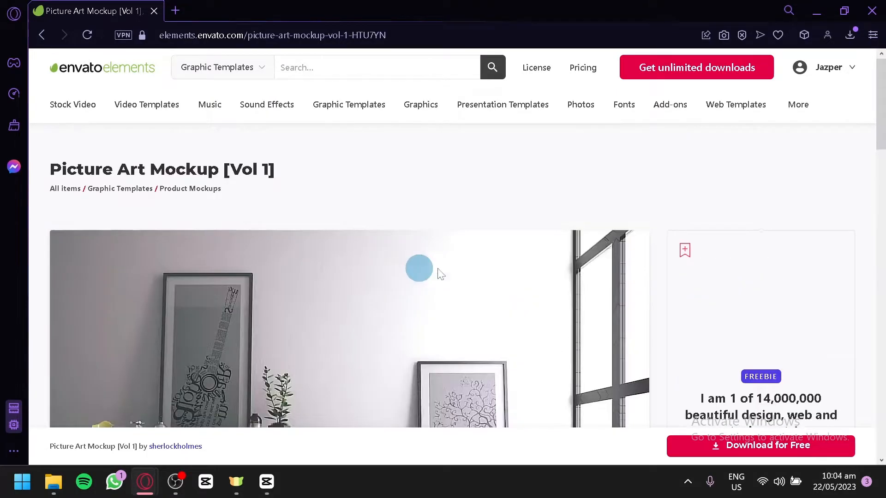
{"action": "scroll", "scroll_direction": "down", "scroll_amount": 3}
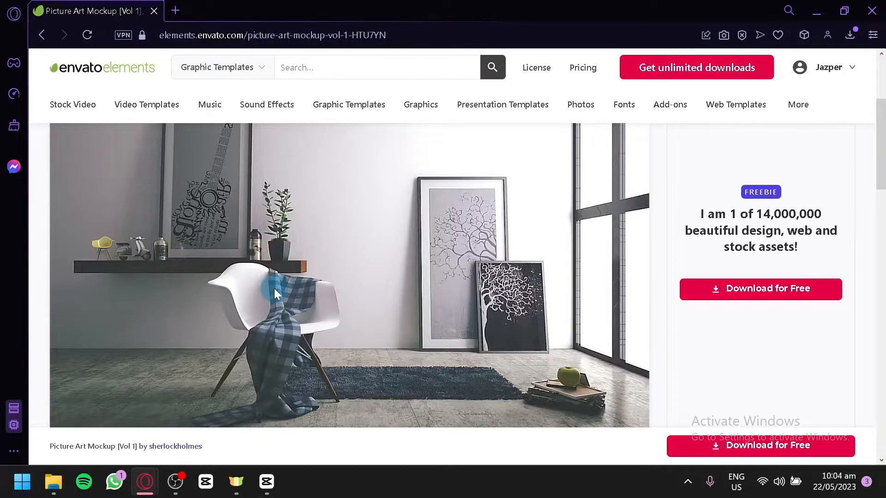
{"action": "mouse_move", "coordinate": [394, 310]}
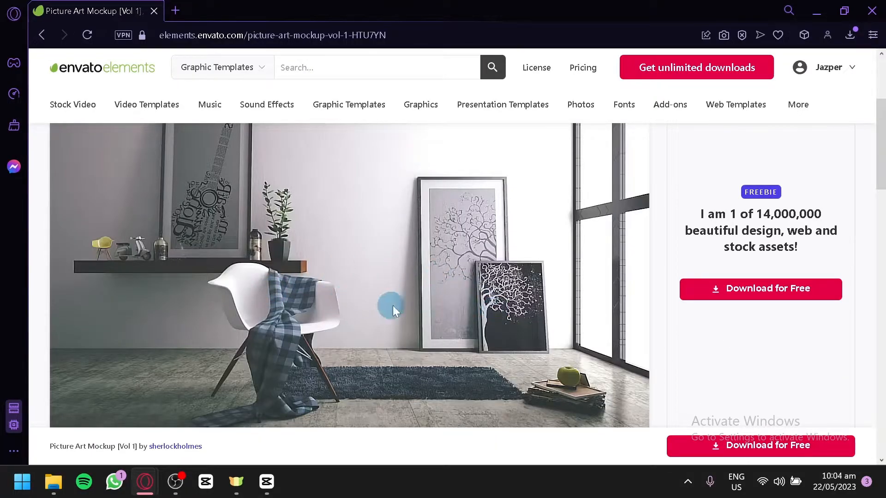
Download the Picture Art Mockup zip for free after agreeing to the Single Use Policy.
{"action": "left_click", "coordinate": [760, 289]}
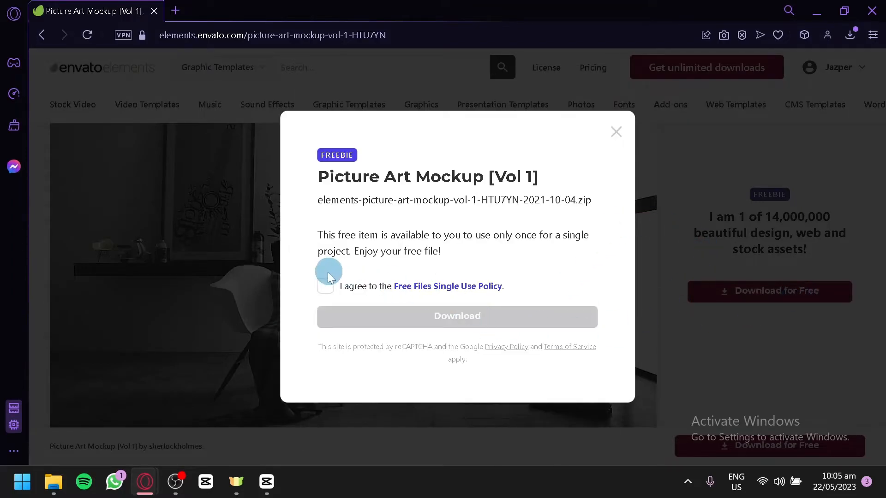
{"action": "left_click", "coordinate": [325, 286]}
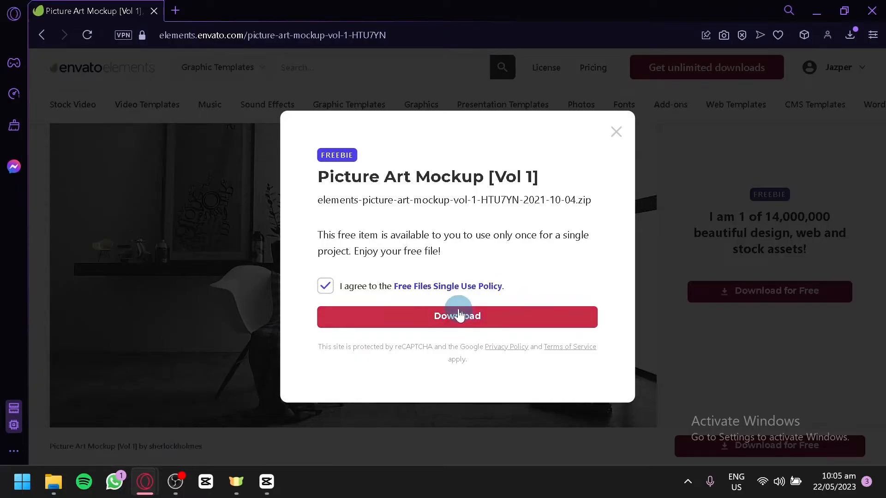
{"action": "left_click", "coordinate": [456, 316]}
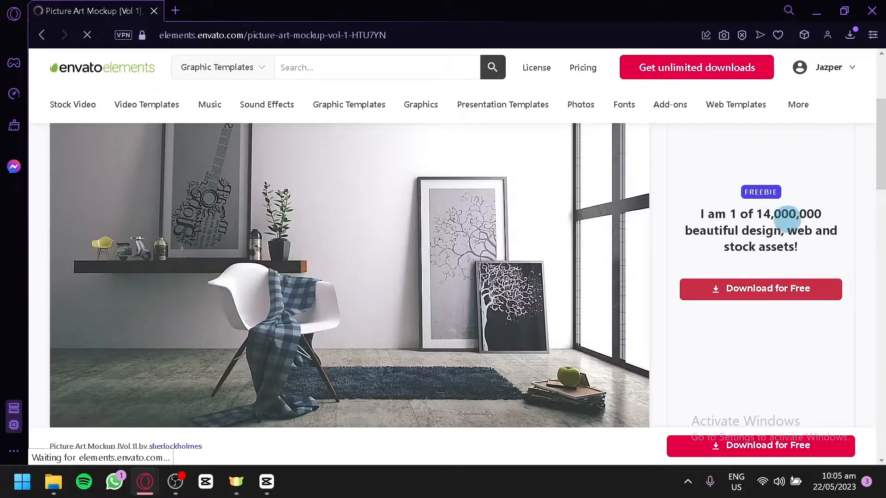
Cancel the mockup download and return to the Envato Elements home page.
{"action": "left_click", "coordinate": [760, 288]}
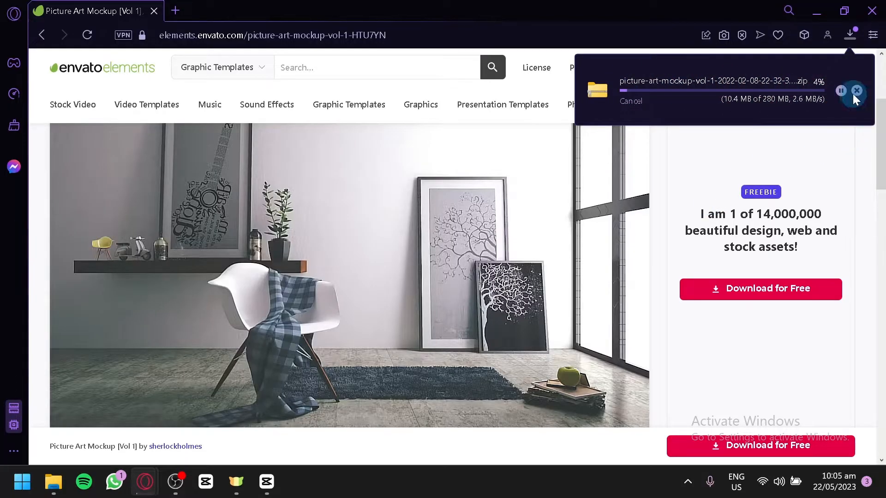
{"action": "left_click", "coordinate": [856, 90]}
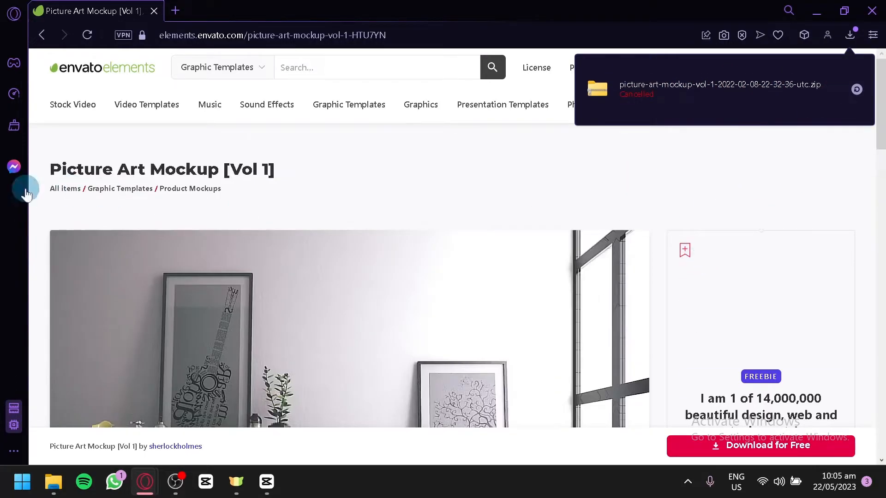
{"action": "left_click", "coordinate": [101, 68]}
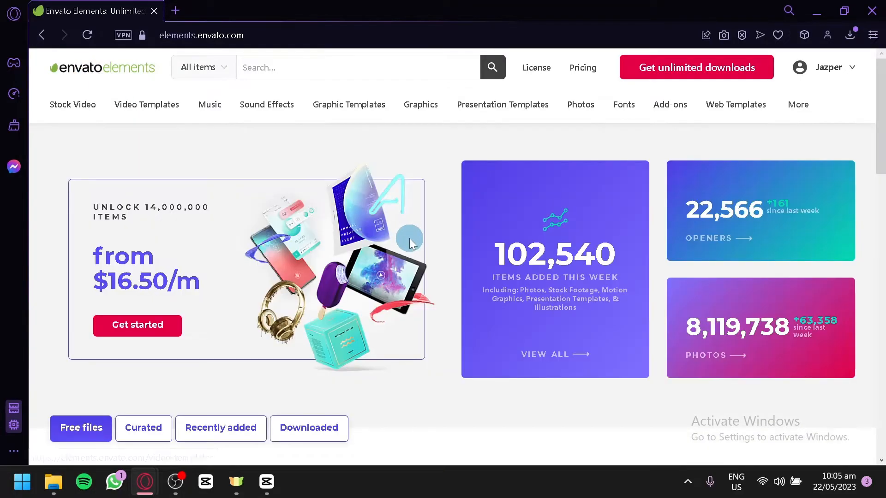
{"action": "mouse_move", "coordinate": [462, 296]}
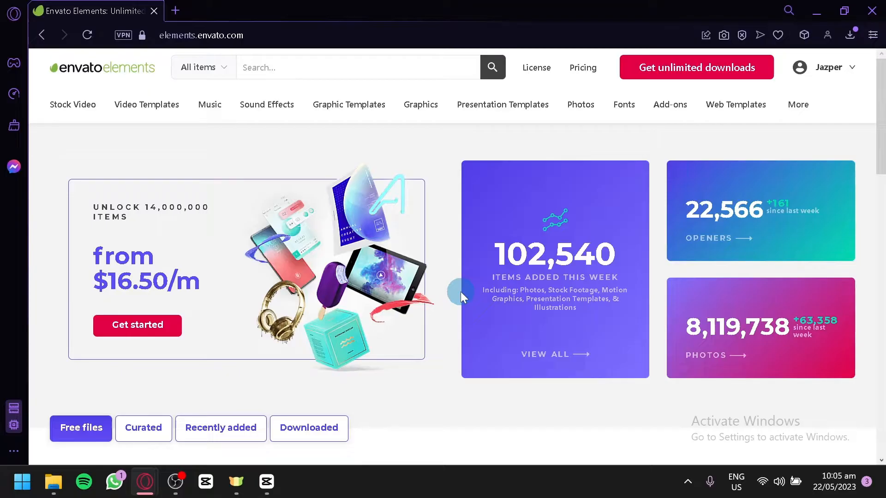
Scroll the home page and open the Stock Video dropdown again.
{"action": "scroll", "scroll_direction": "down", "scroll_amount": 3}
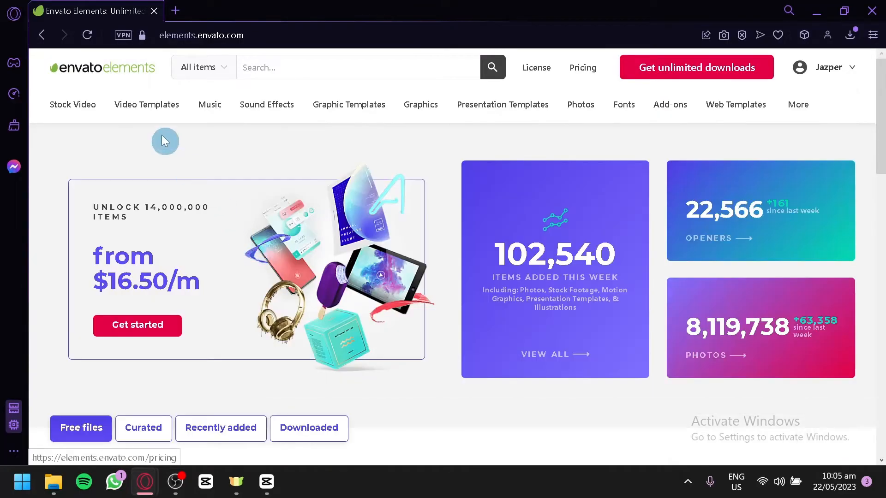
{"action": "left_click", "coordinate": [73, 146]}
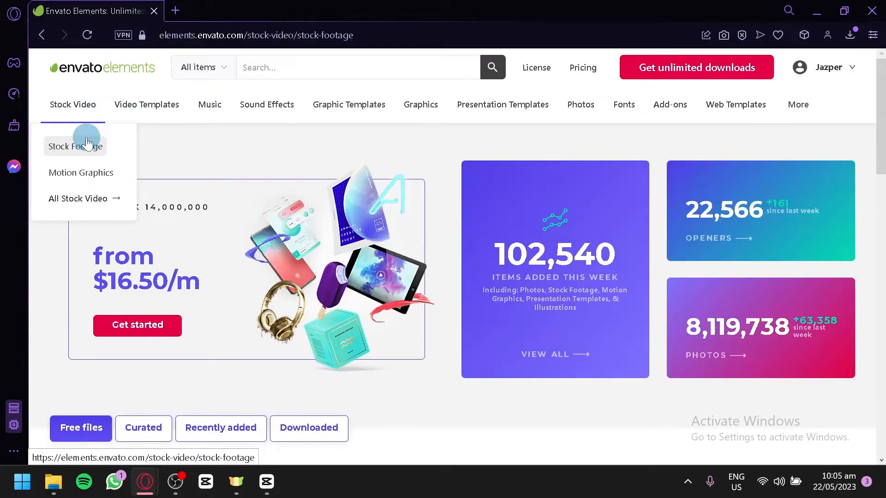
Browse Stock Footage and view the office meeting presentation clip's item page.
{"action": "left_click", "coordinate": [76, 146]}
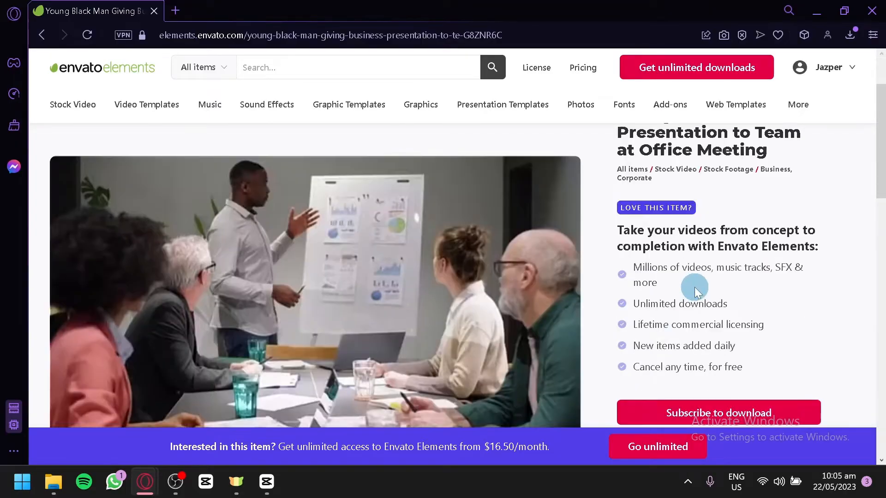
{"action": "scroll", "scroll_direction": "down", "scroll_amount": 3}
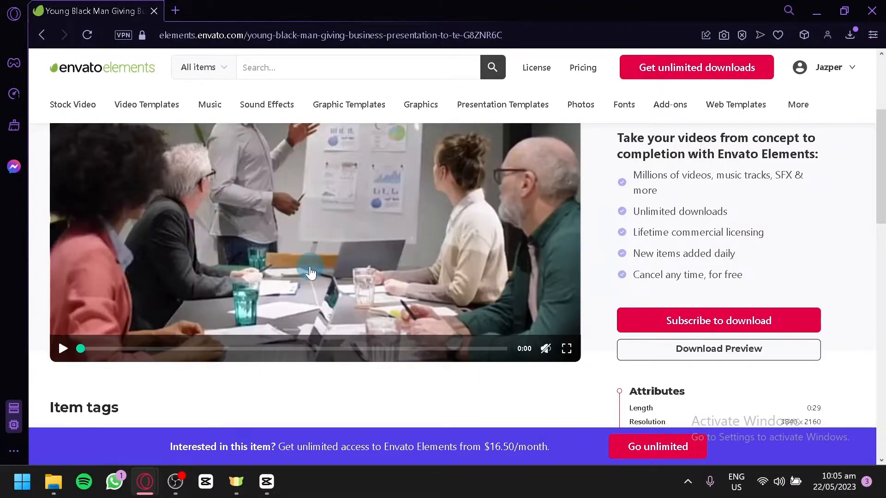
{"action": "scroll", "scroll_direction": "down", "scroll_amount": 3}
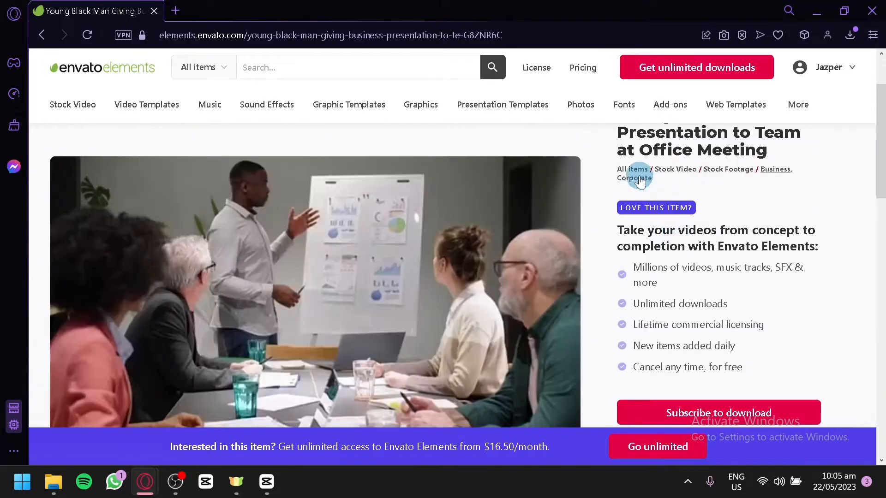
Open the pricing page and review the individual plan and student discount.
{"action": "left_click", "coordinate": [582, 67]}
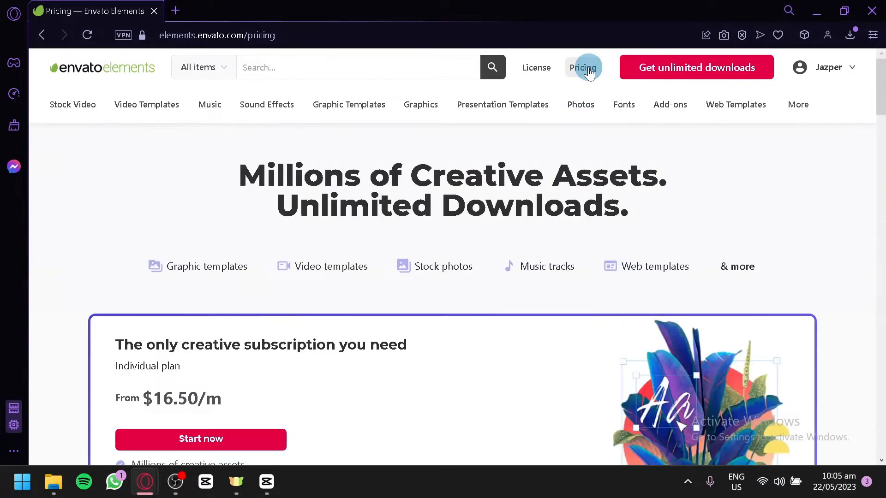
{"action": "scroll", "scroll_direction": "down", "scroll_amount": 3}
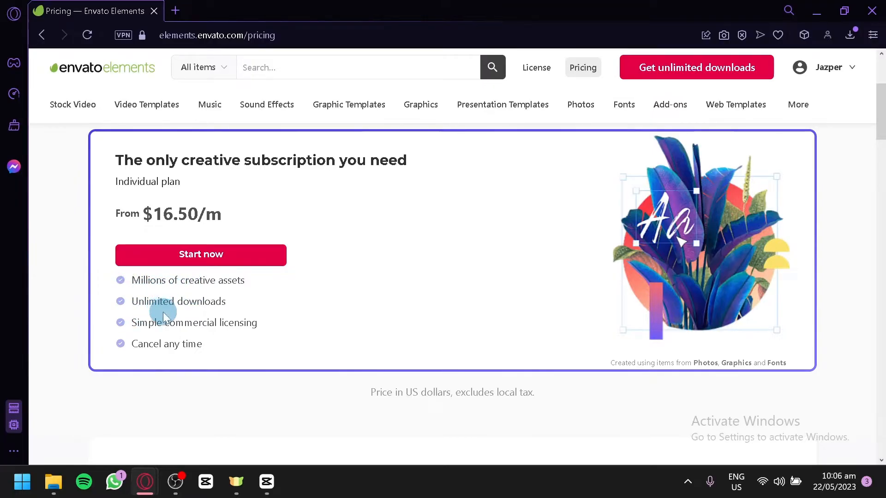
{"action": "mouse_move", "coordinate": [226, 349]}
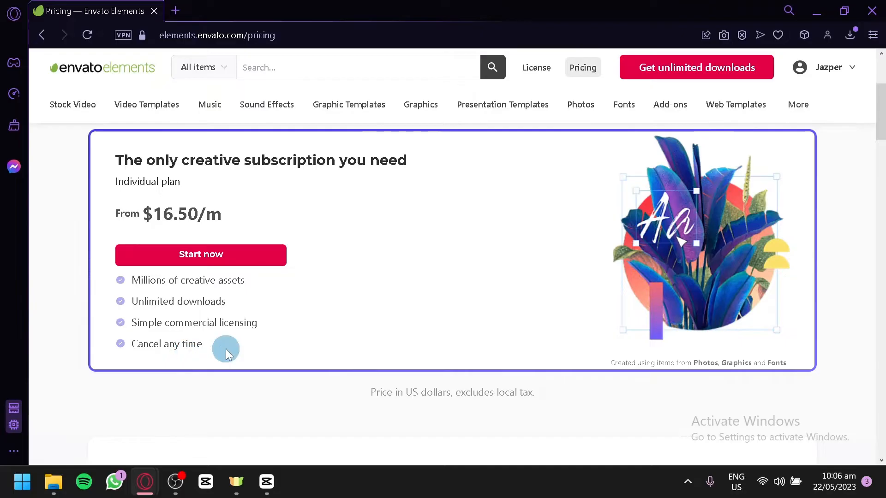
{"action": "scroll", "scroll_direction": "down", "scroll_amount": 3}
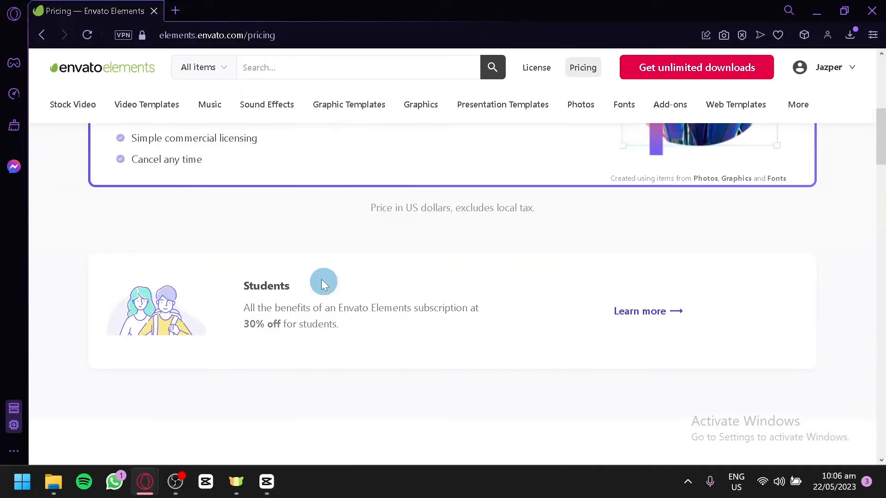
{"action": "scroll", "scroll_direction": "up", "scroll_amount": 3}
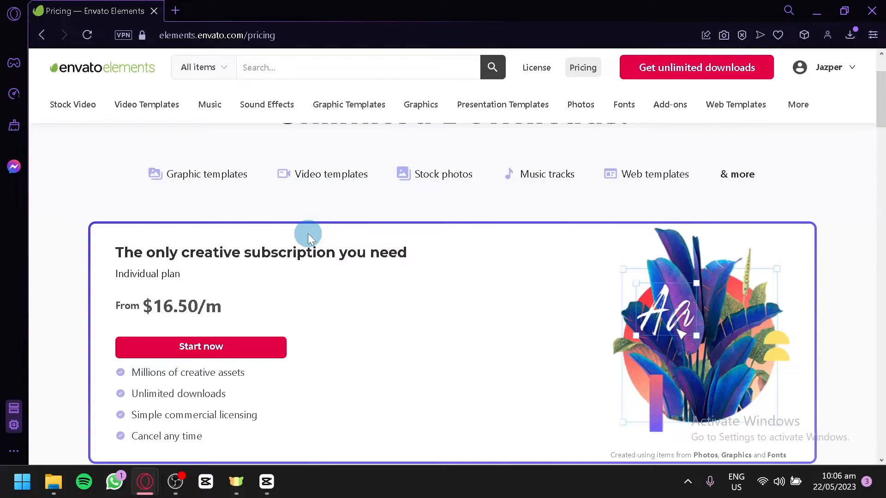
Scroll past secure payment details down to the Teams and Enterprise plans.
{"action": "scroll", "scroll_direction": "down", "scroll_amount": 3}
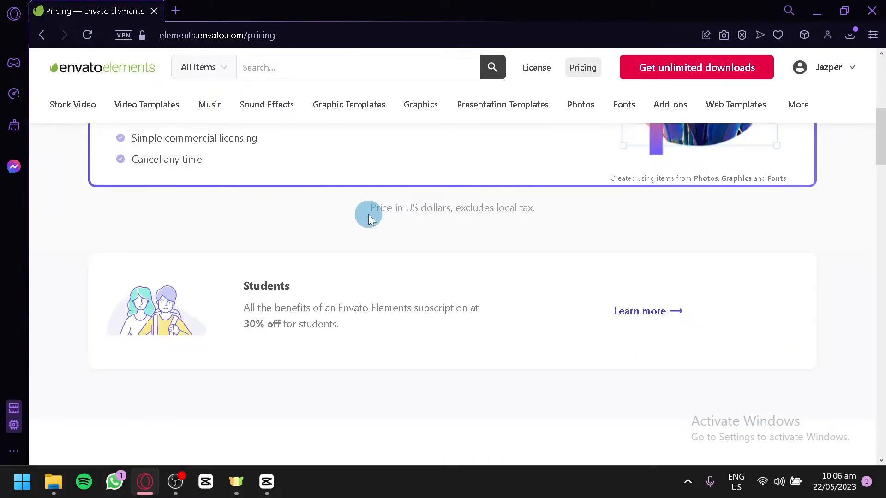
{"action": "mouse_move", "coordinate": [236, 332]}
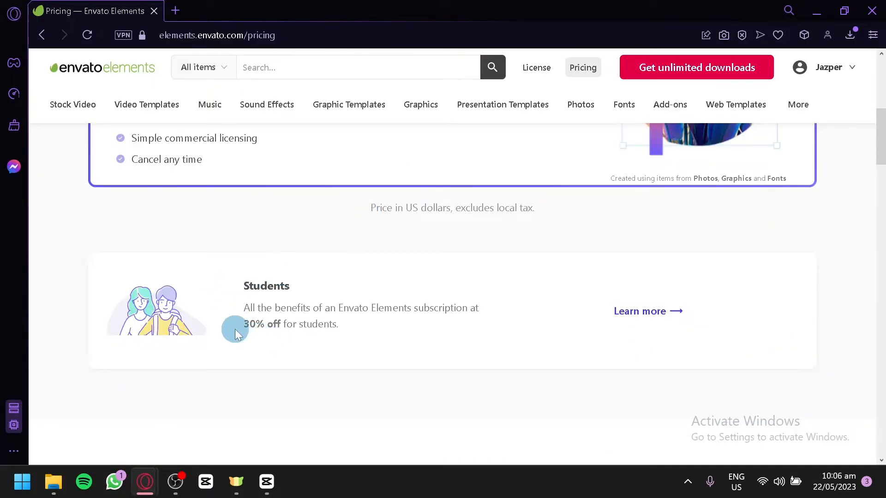
{"action": "scroll", "scroll_direction": "down", "scroll_amount": 3}
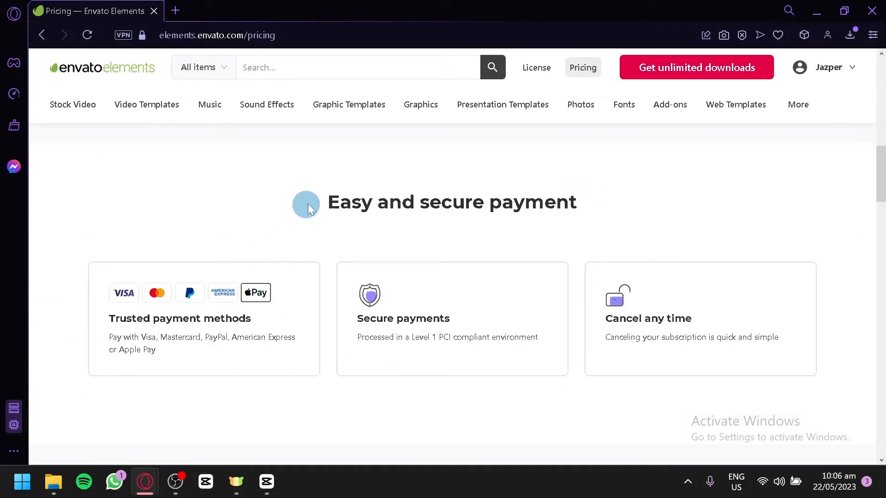
{"action": "mouse_move", "coordinate": [111, 270]}
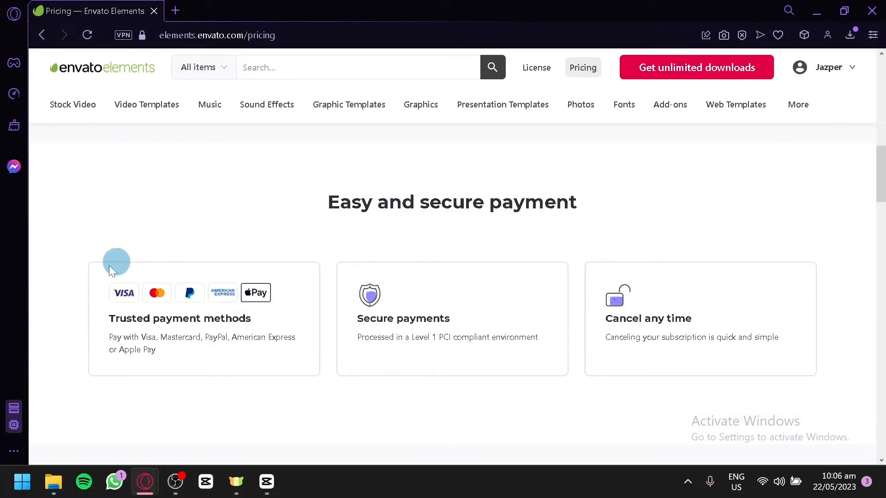
{"action": "mouse_move", "coordinate": [192, 296]}
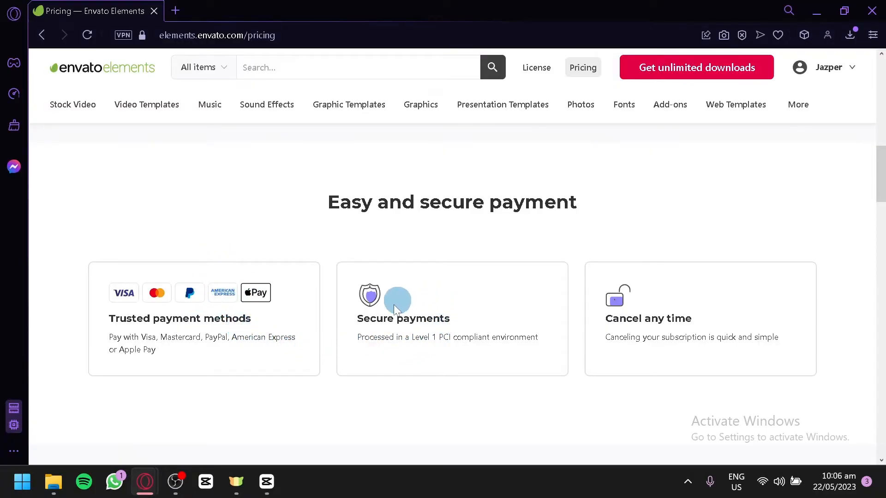
{"action": "scroll", "scroll_direction": "down", "scroll_amount": 3}
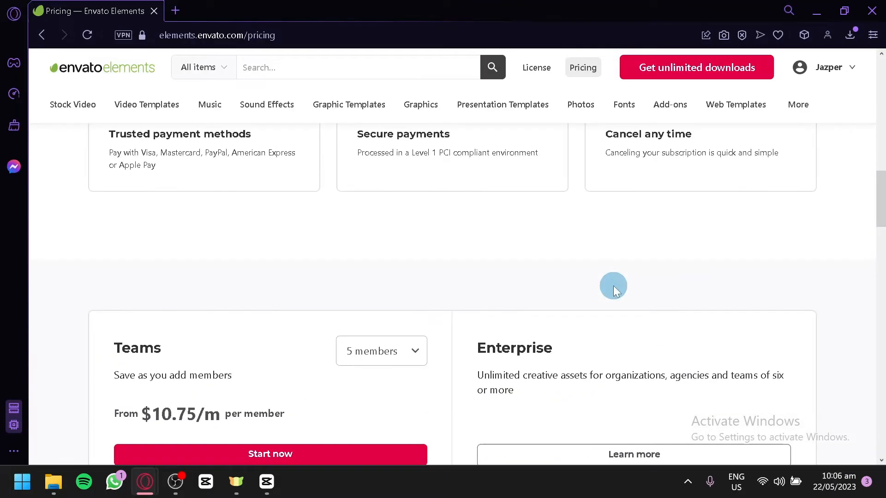
Switch the Teams plan to 6+ members and scroll to the asset-count overview.
{"action": "scroll", "scroll_direction": "down", "scroll_amount": 3}
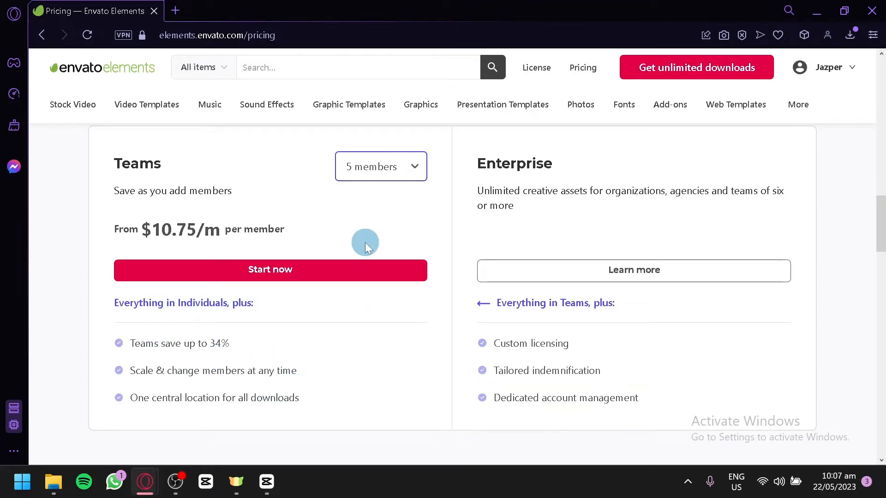
{"action": "left_click", "coordinate": [380, 166]}
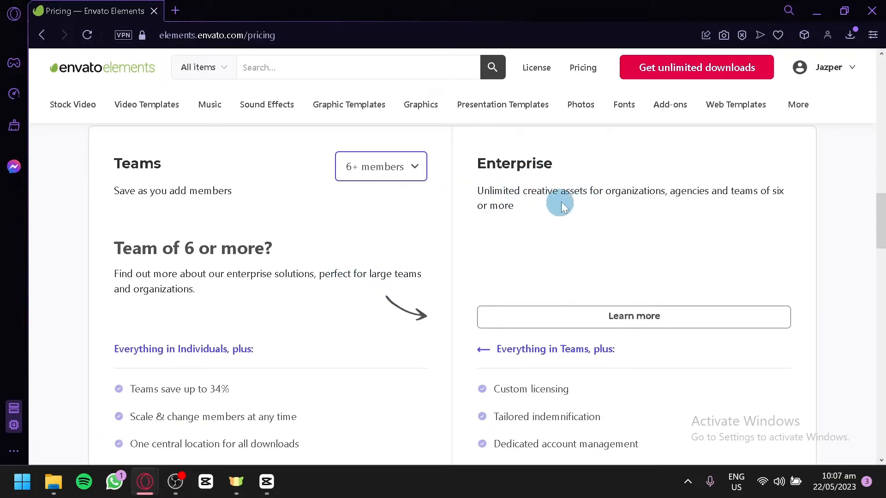
{"action": "scroll", "scroll_direction": "down", "scroll_amount": 3}
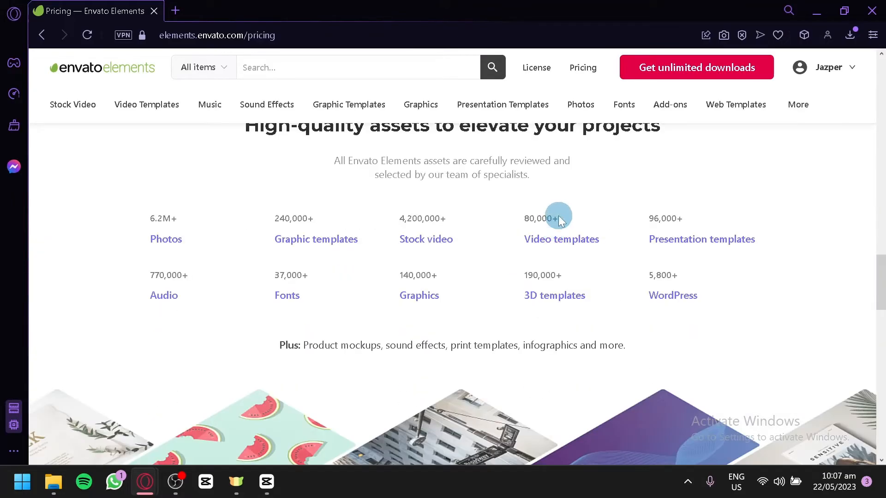
Scroll through the pricing page's asset counts, such as 6.2M+ photos and 4.2M+ stock videos.
{"action": "scroll", "scroll_direction": "up", "scroll_amount": 3}
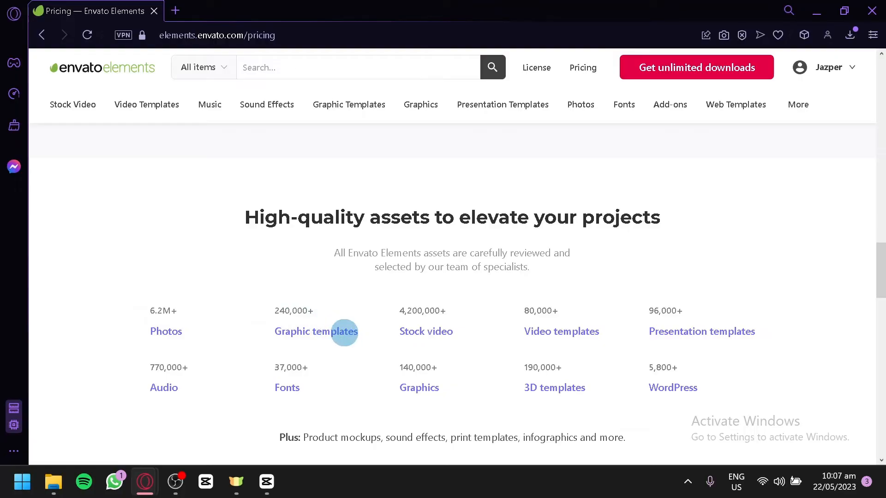
{"action": "mouse_move", "coordinate": [433, 356]}
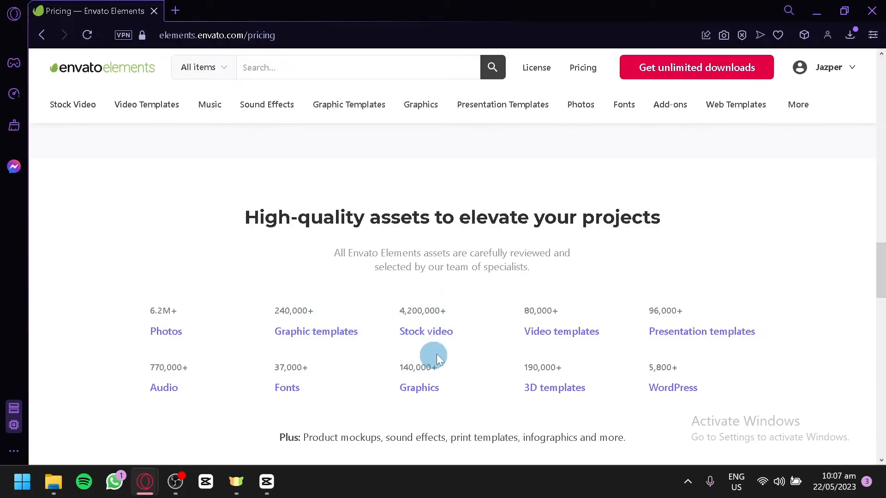
{"action": "mouse_move", "coordinate": [568, 331]}
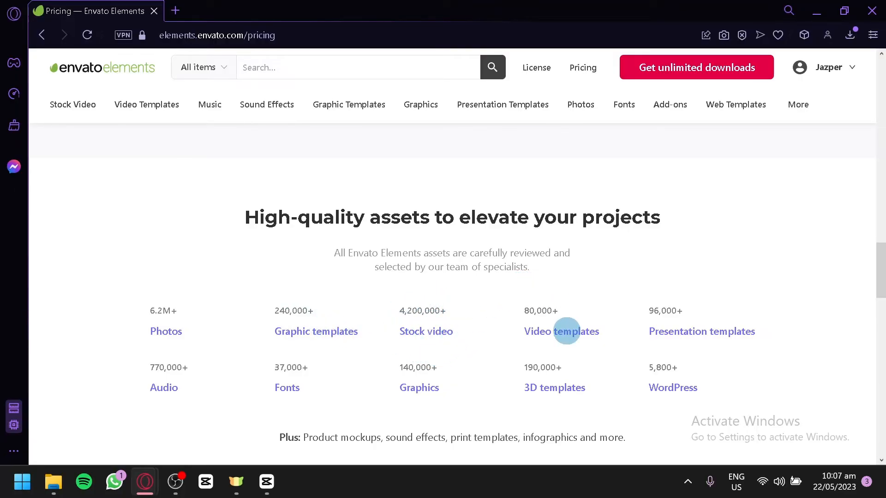
{"action": "mouse_move", "coordinate": [651, 312]}
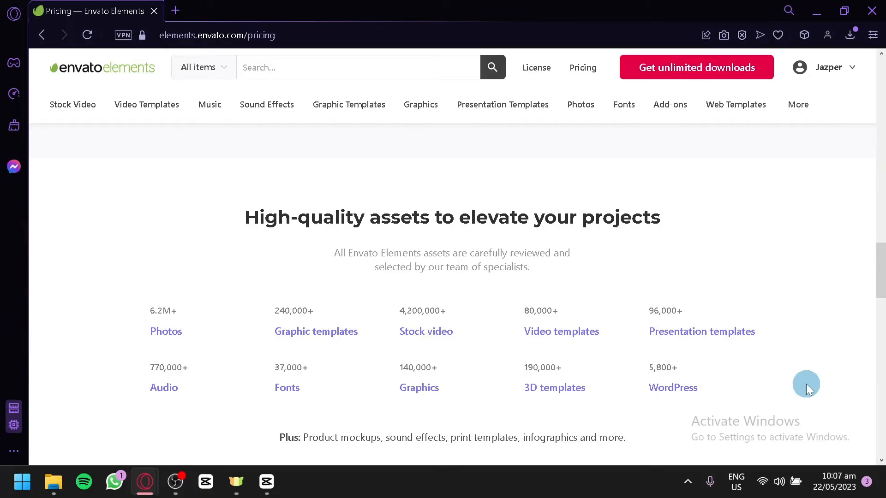
{"action": "scroll", "scroll_direction": "down", "scroll_amount": 3}
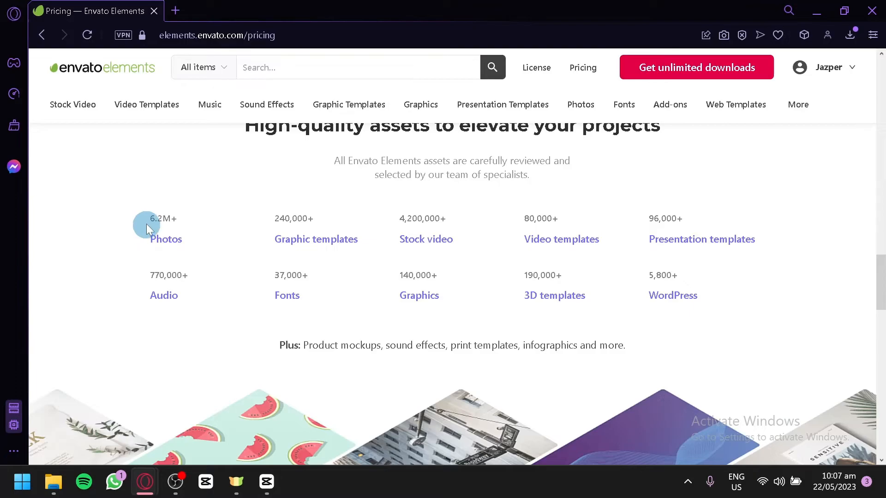
{"action": "mouse_move", "coordinate": [799, 279]}
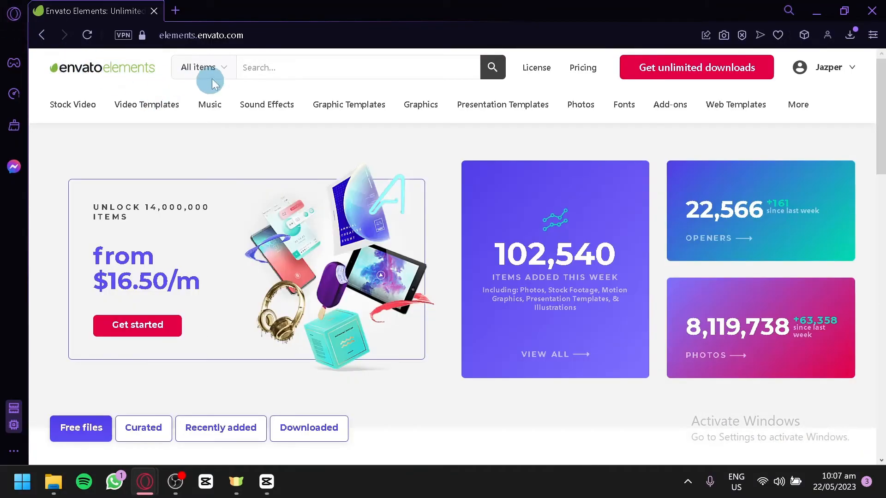
Search Stock Video for 'computer gaming' footage.
{"action": "left_click", "coordinate": [202, 68]}
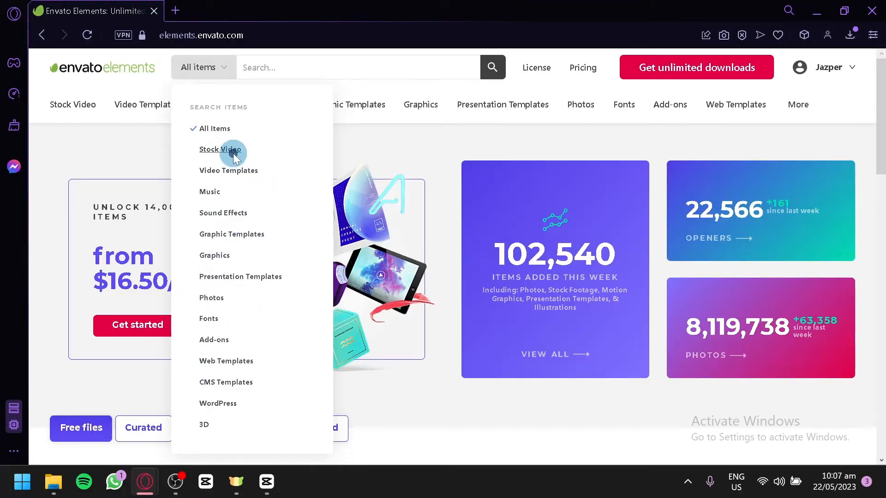
{"action": "left_click", "coordinate": [222, 149]}
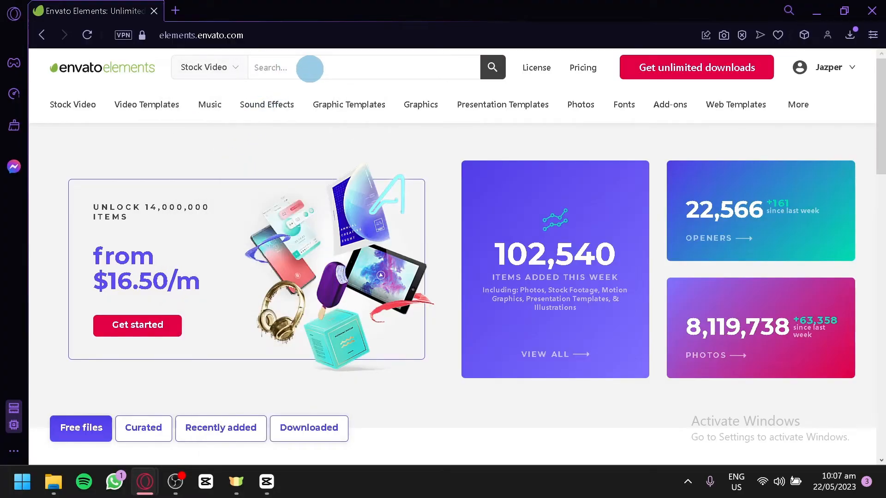
{"action": "type", "text": "computer gaming"}
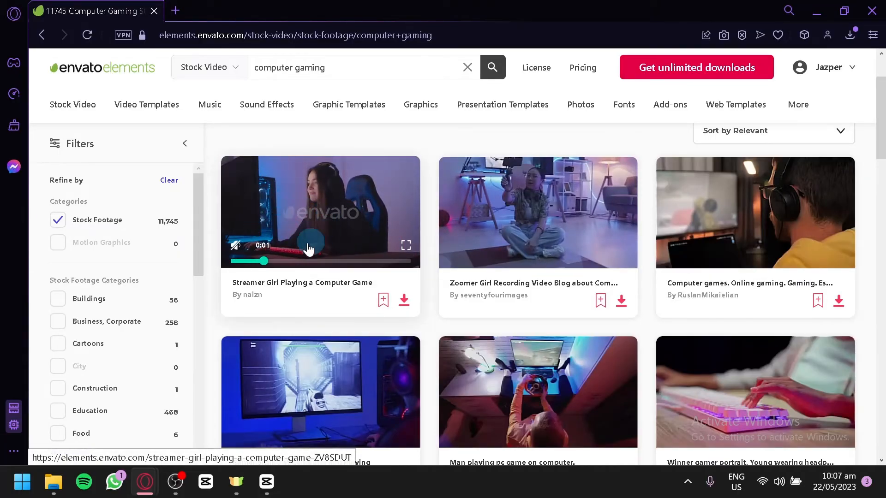
{"action": "scroll", "scroll_direction": "down", "scroll_amount": 3}
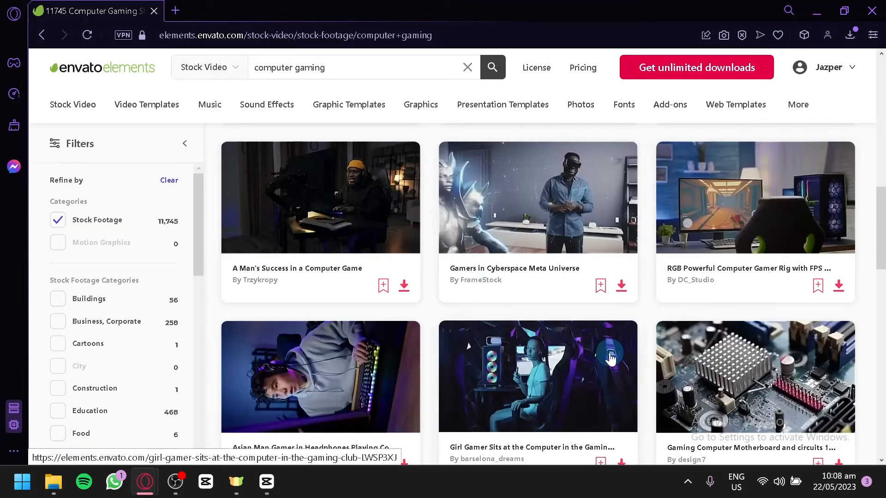
{"action": "scroll", "scroll_direction": "down", "scroll_amount": 3}
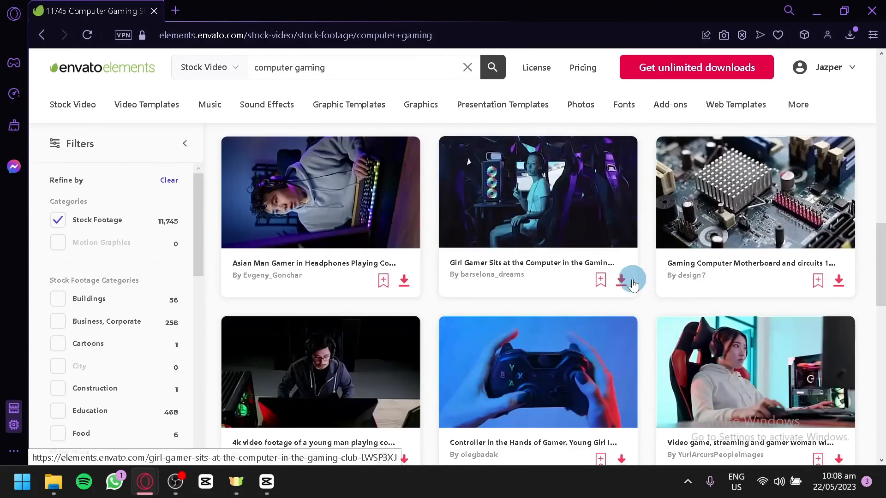
{"action": "scroll", "scroll_direction": "down", "scroll_amount": 3}
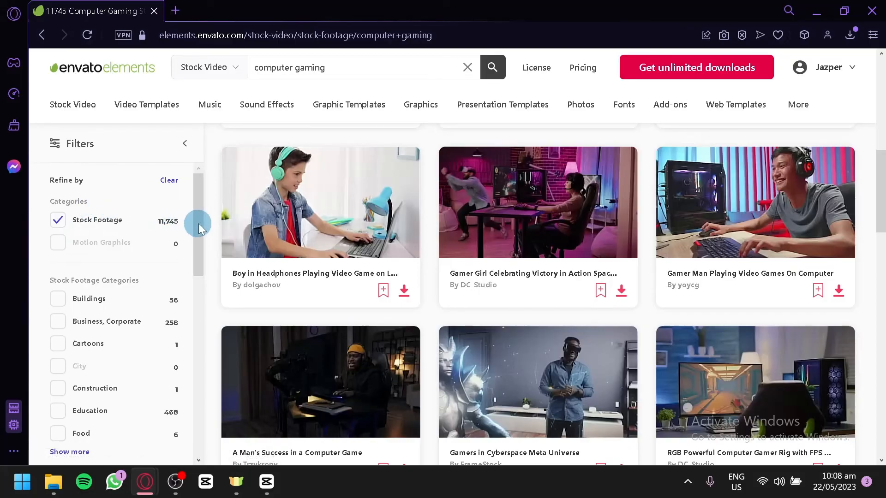
{"action": "scroll", "scroll_direction": "down", "scroll_amount": 3}
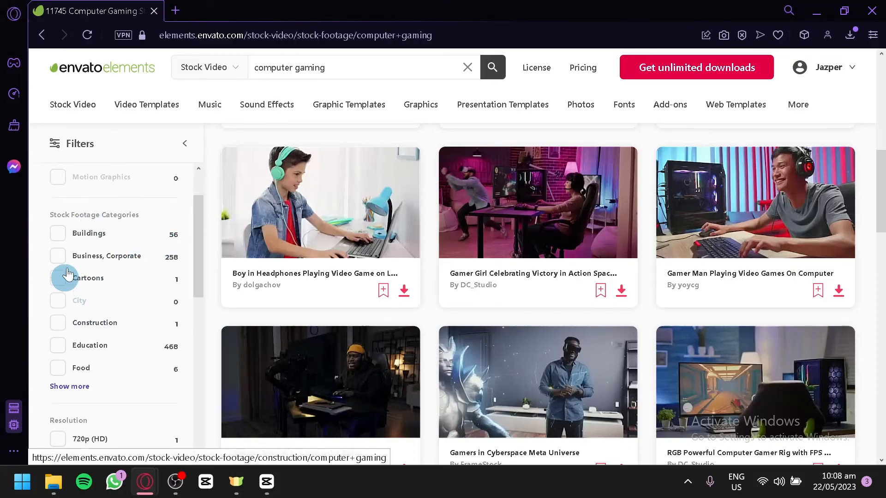
{"action": "scroll", "scroll_direction": "down", "scroll_amount": 3}
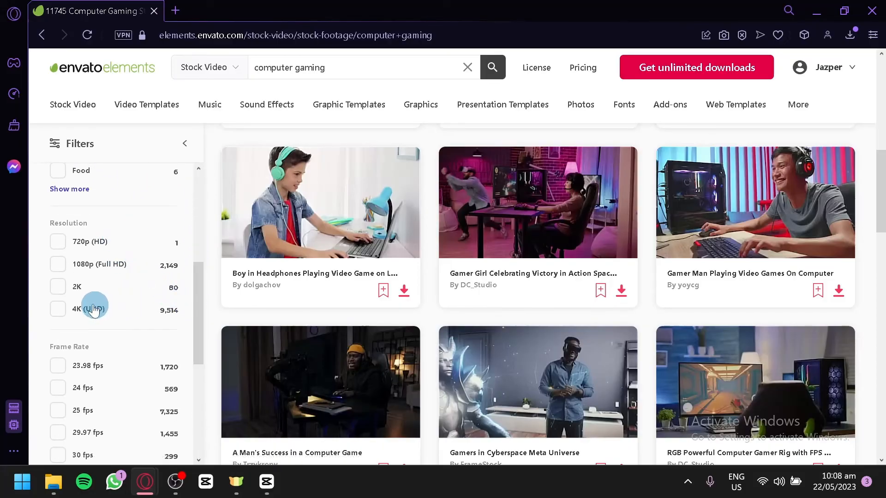
Filter the gaming footage to 4K (UHD) and 60 fps, then return home.
{"action": "left_click", "coordinate": [58, 309]}
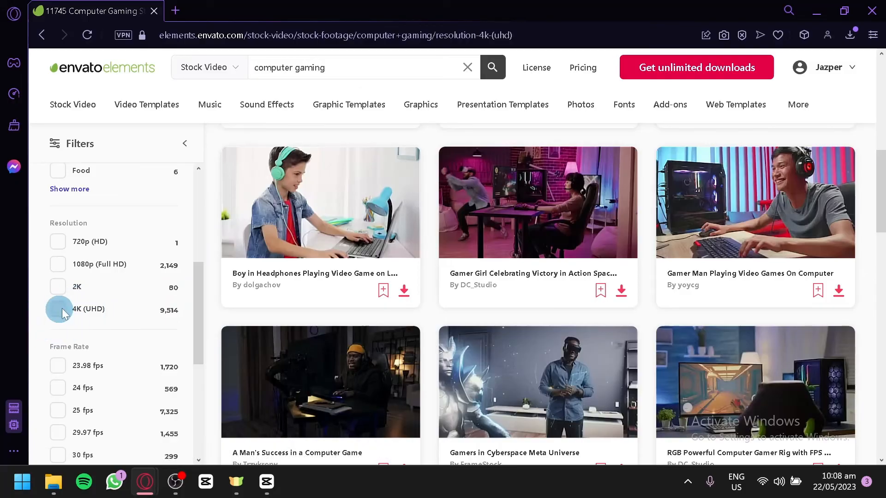
{"action": "left_click", "coordinate": [57, 309]}
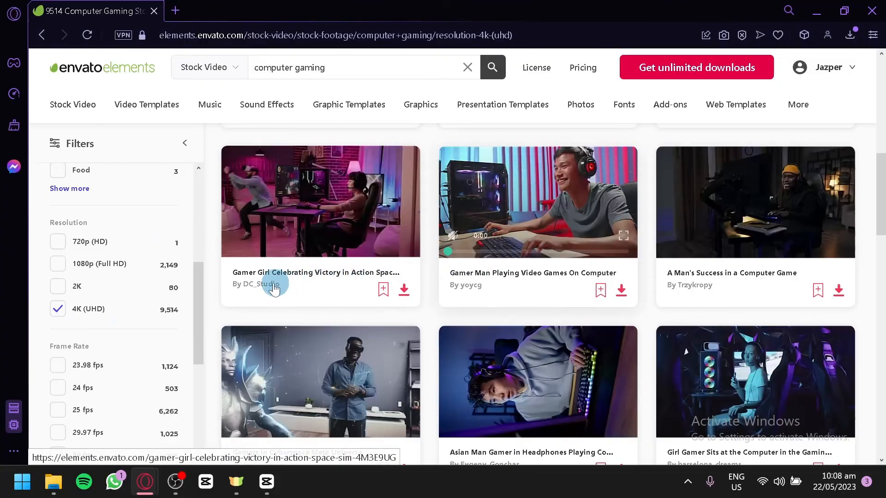
{"action": "scroll", "scroll_direction": "down", "scroll_amount": 3}
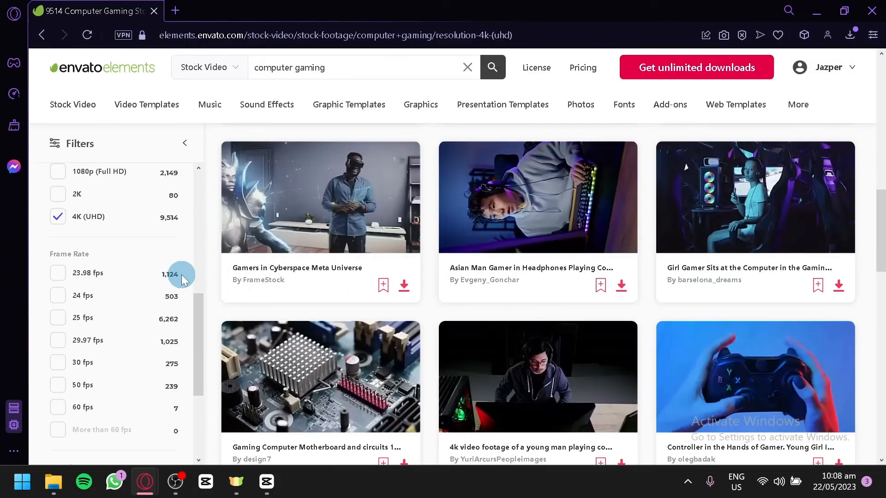
{"action": "mouse_move", "coordinate": [62, 412]}
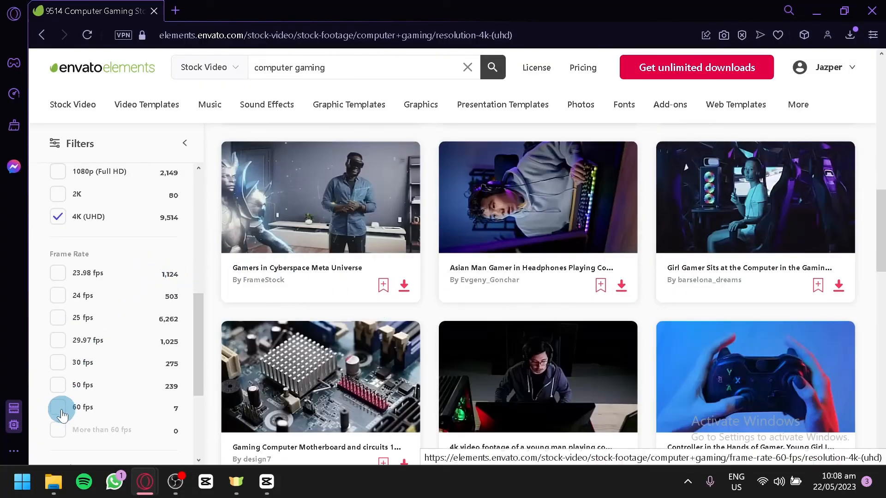
{"action": "left_click", "coordinate": [58, 407]}
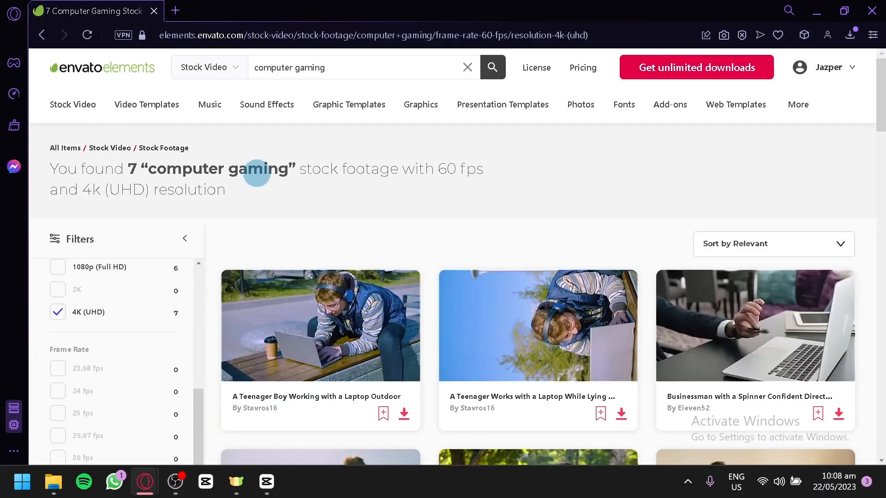
{"action": "left_click", "coordinate": [101, 67]}
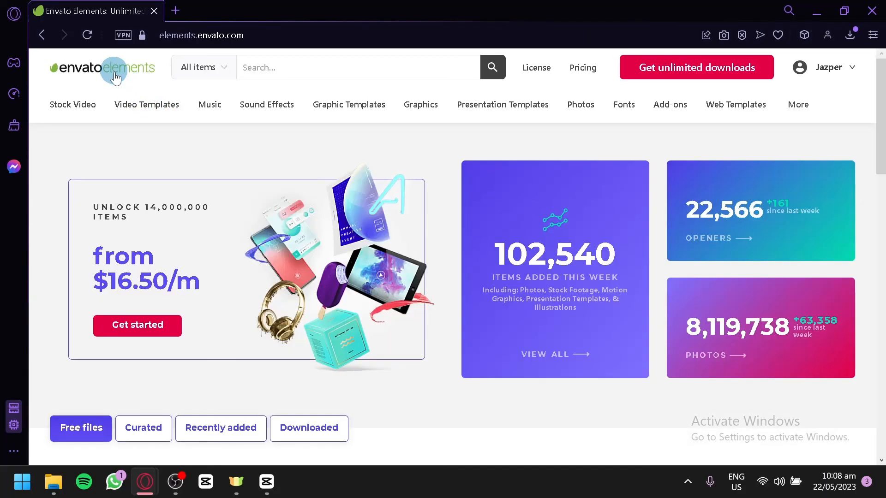
{"action": "scroll", "scroll_direction": "down", "scroll_amount": 3}
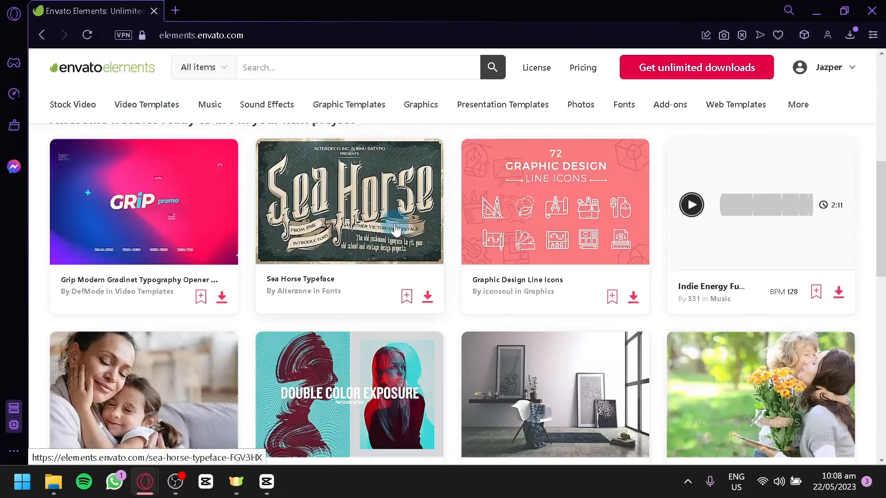
{"action": "scroll", "scroll_direction": "up", "scroll_amount": 3}
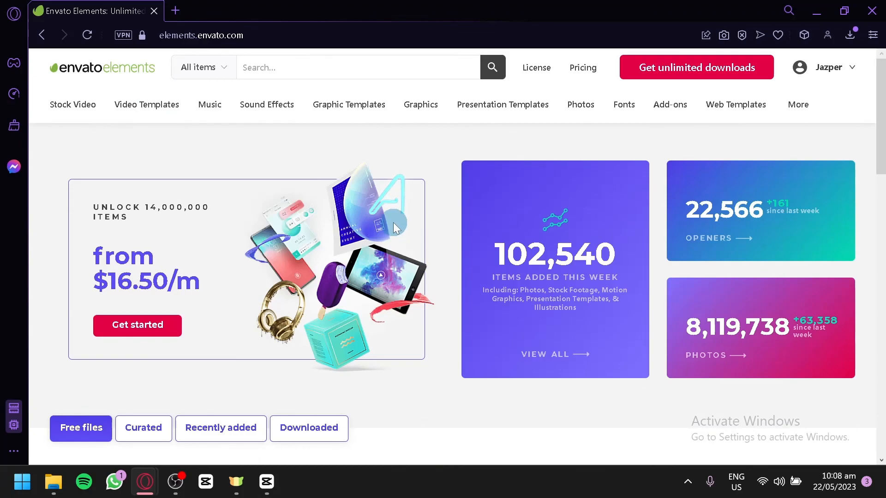
{"action": "scroll", "scroll_direction": "down", "scroll_amount": 3}
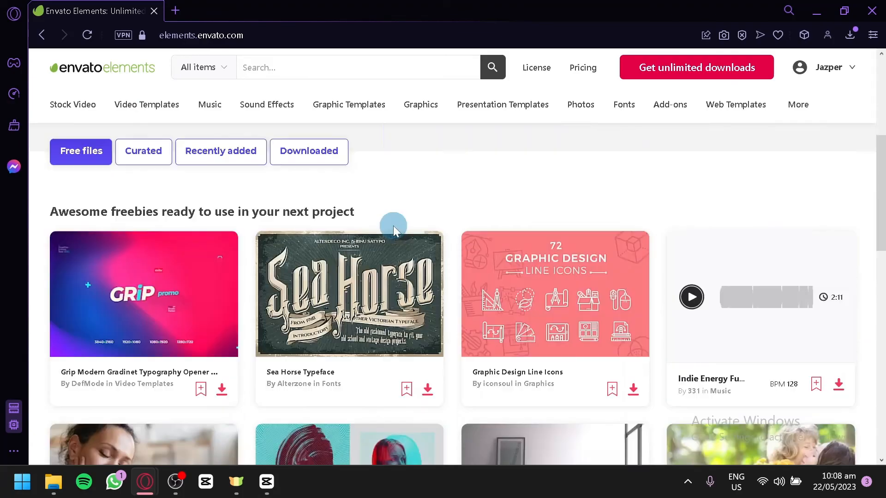